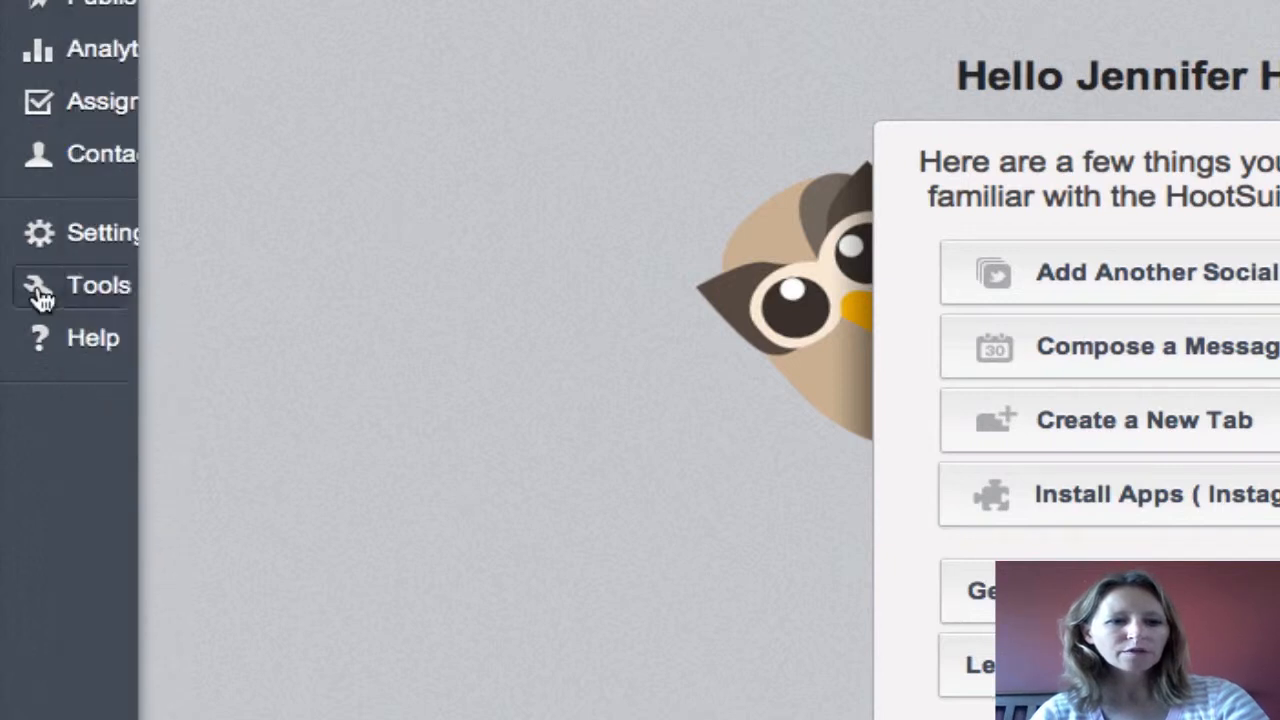
Open the App Directory from the Tools menu in the sidebar.
left_click(98, 285)
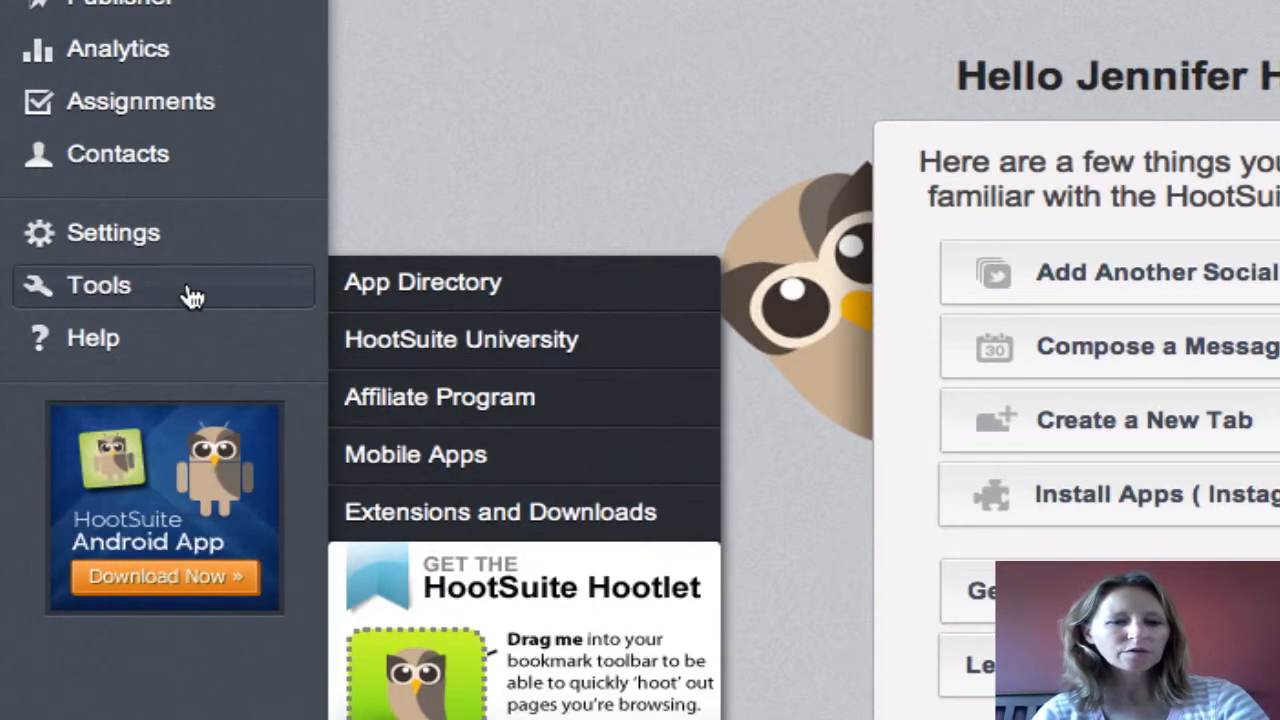
mouse_move(460, 282)
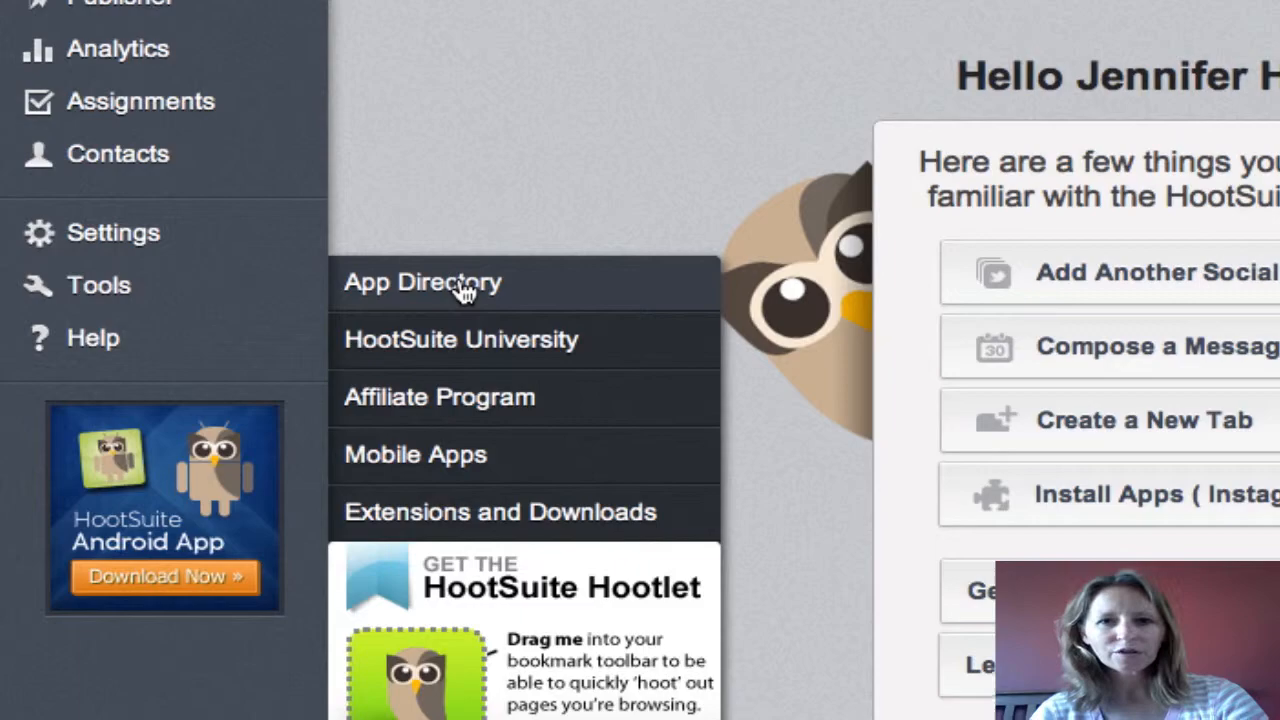
left_click(423, 282)
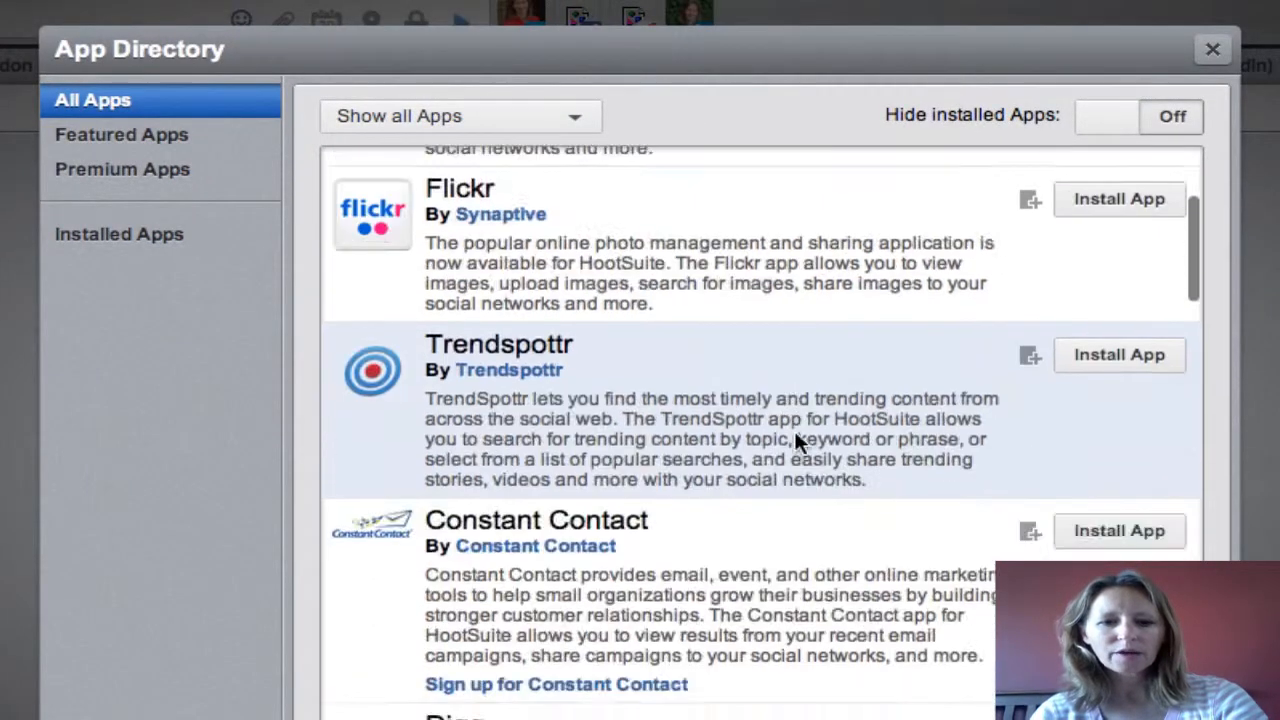
Confirm RSS Reader shows Installed and close the App Directory.
scroll("down", 3)
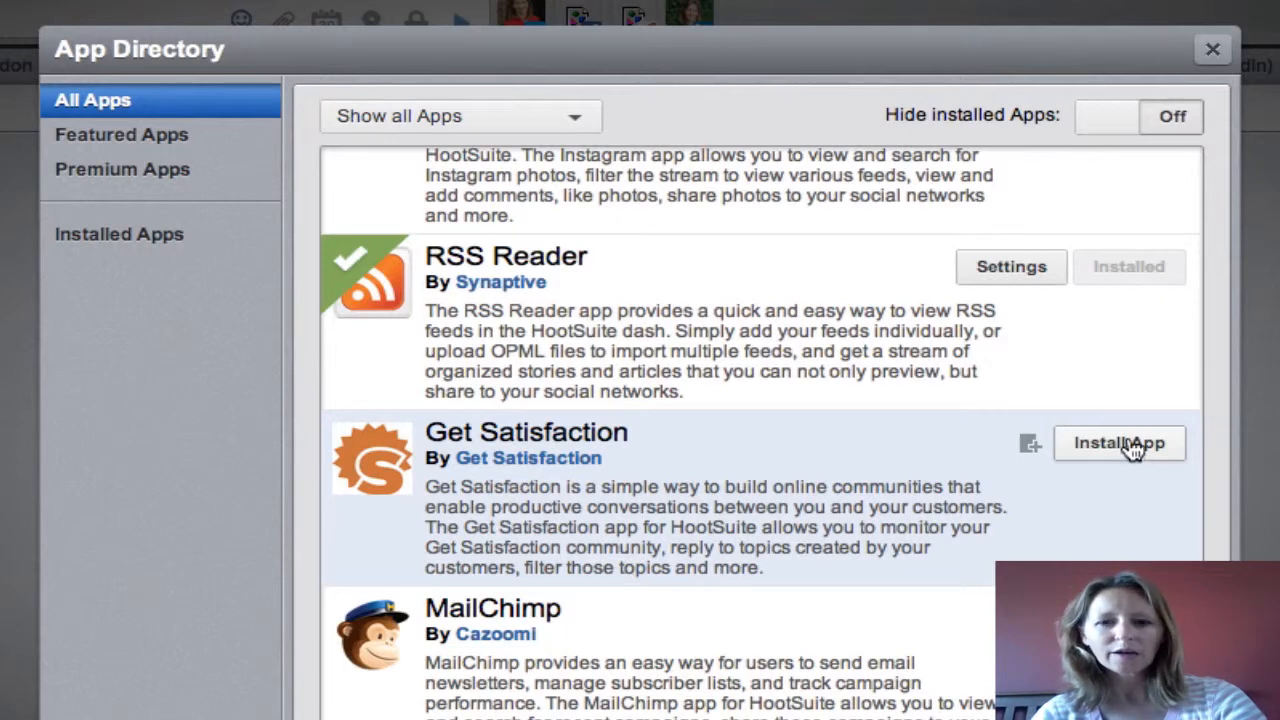
mouse_move(1113, 328)
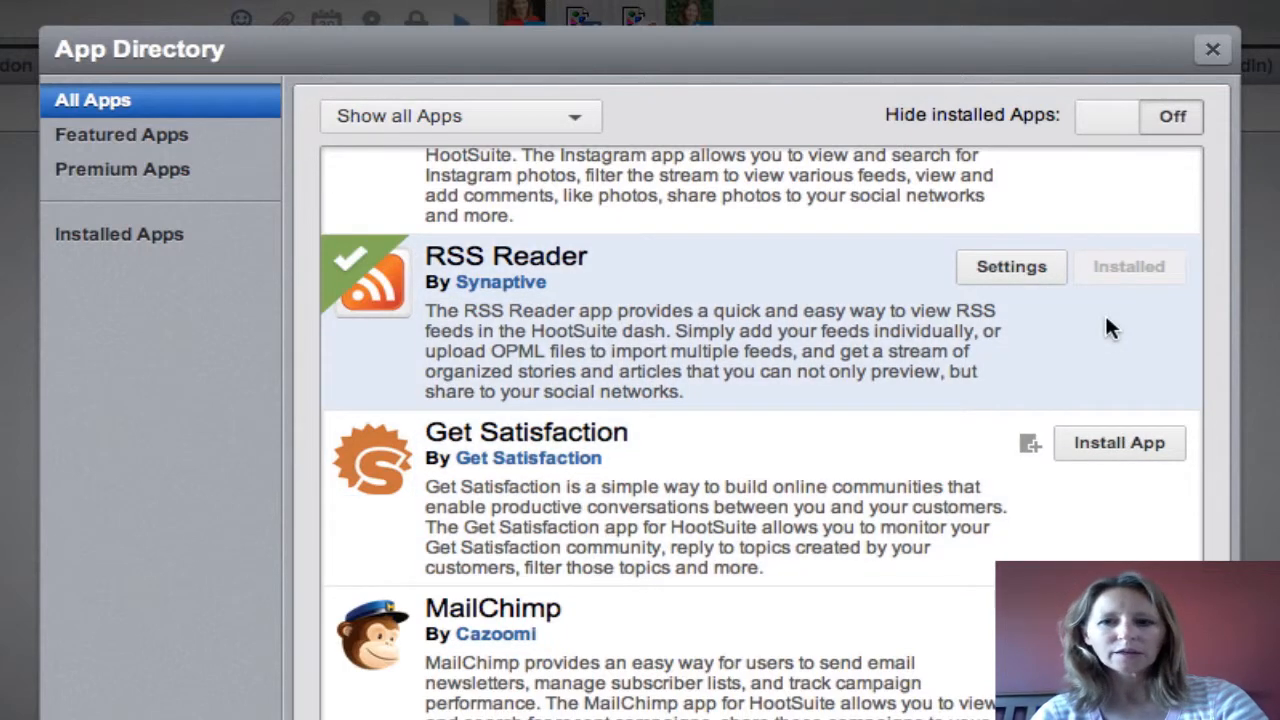
left_click(1212, 49)
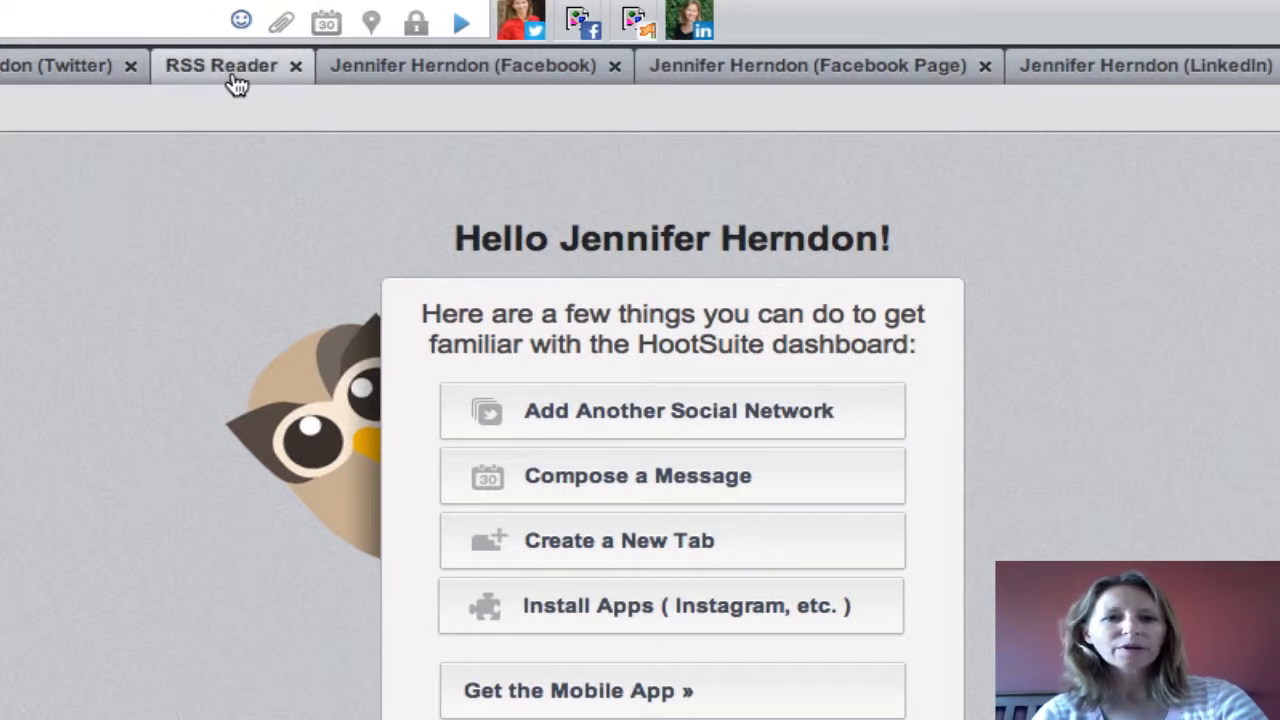
mouse_move(222, 65)
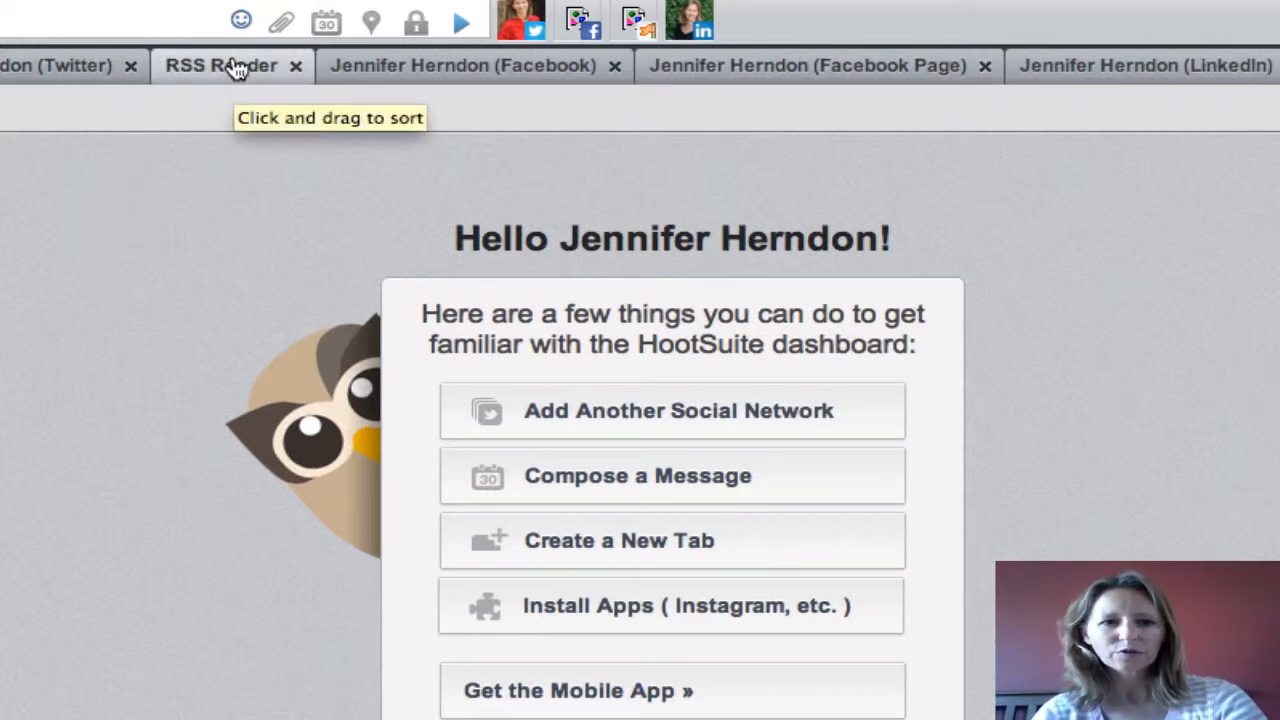
Switch to the RSS Reader tab and open its feed settings.
left_click(220, 65)
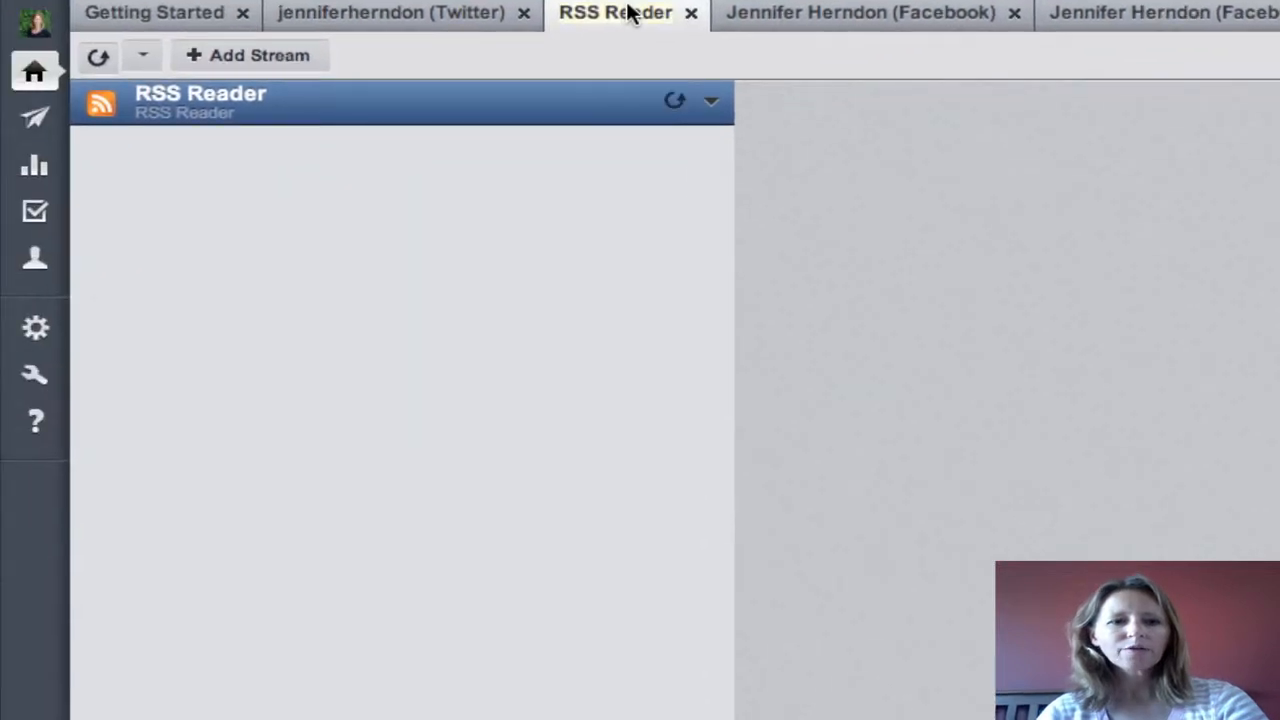
mouse_move(585, 375)
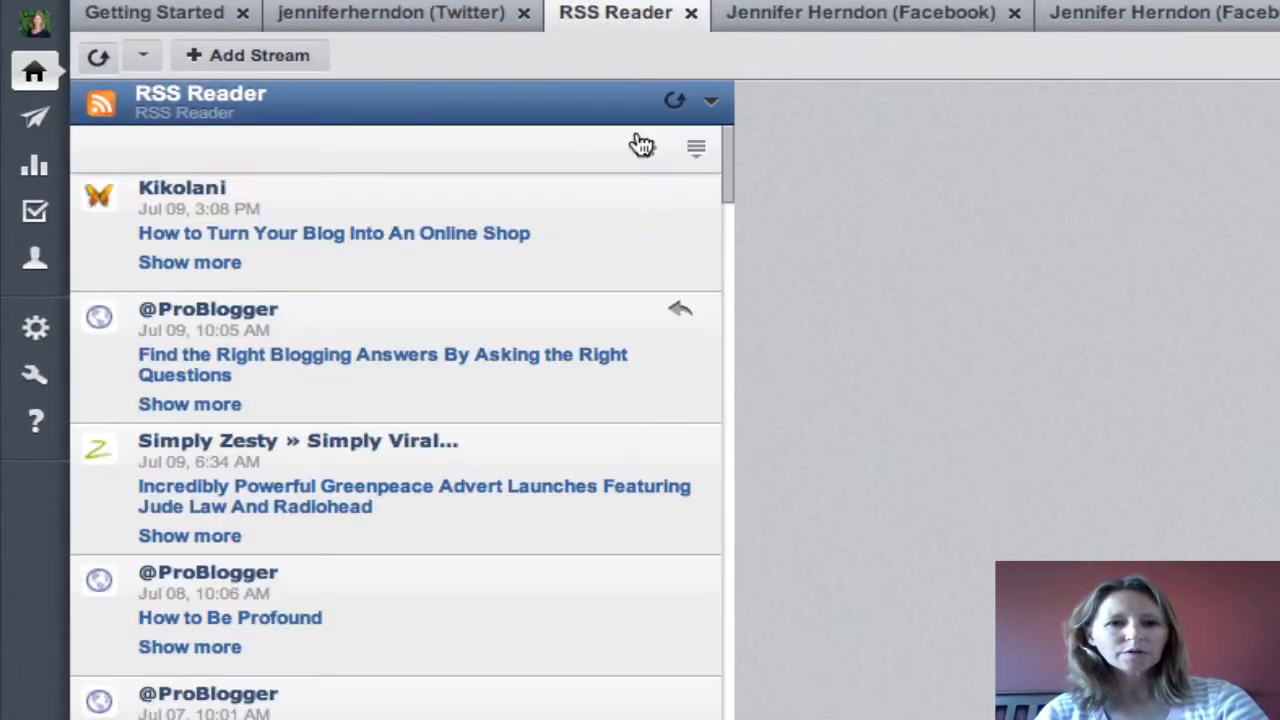
mouse_move(645, 148)
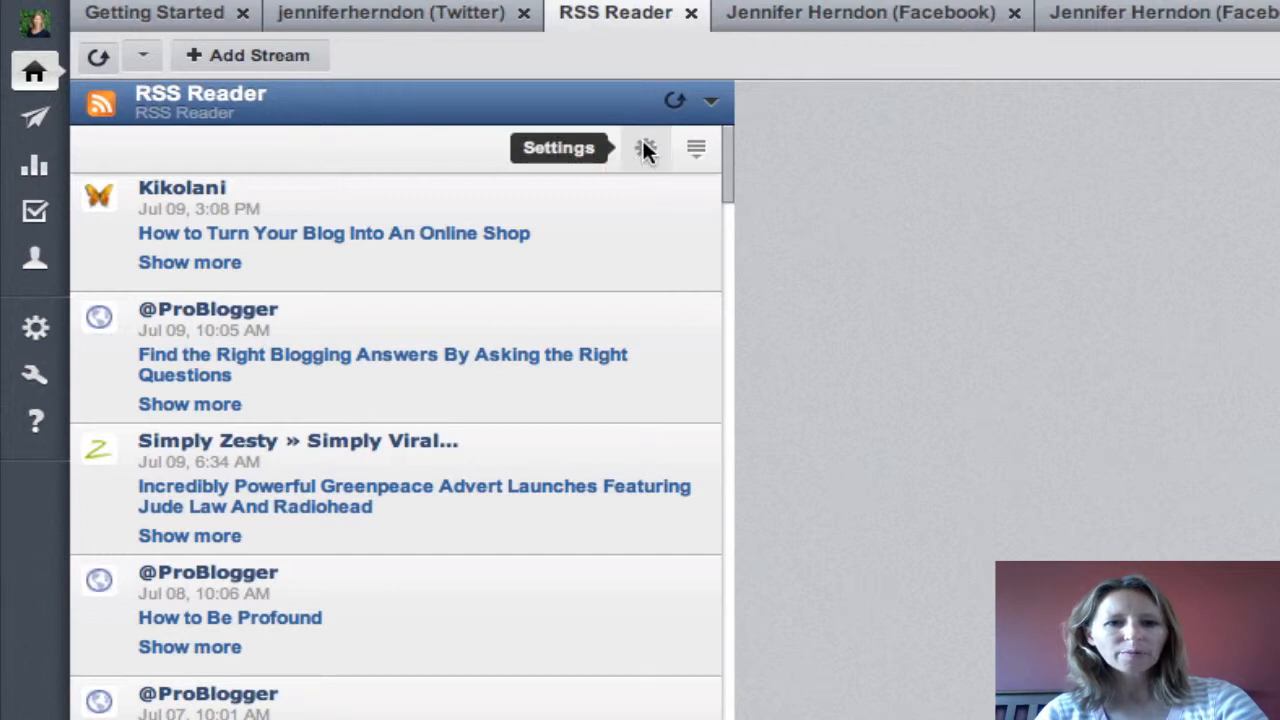
left_click(646, 148)
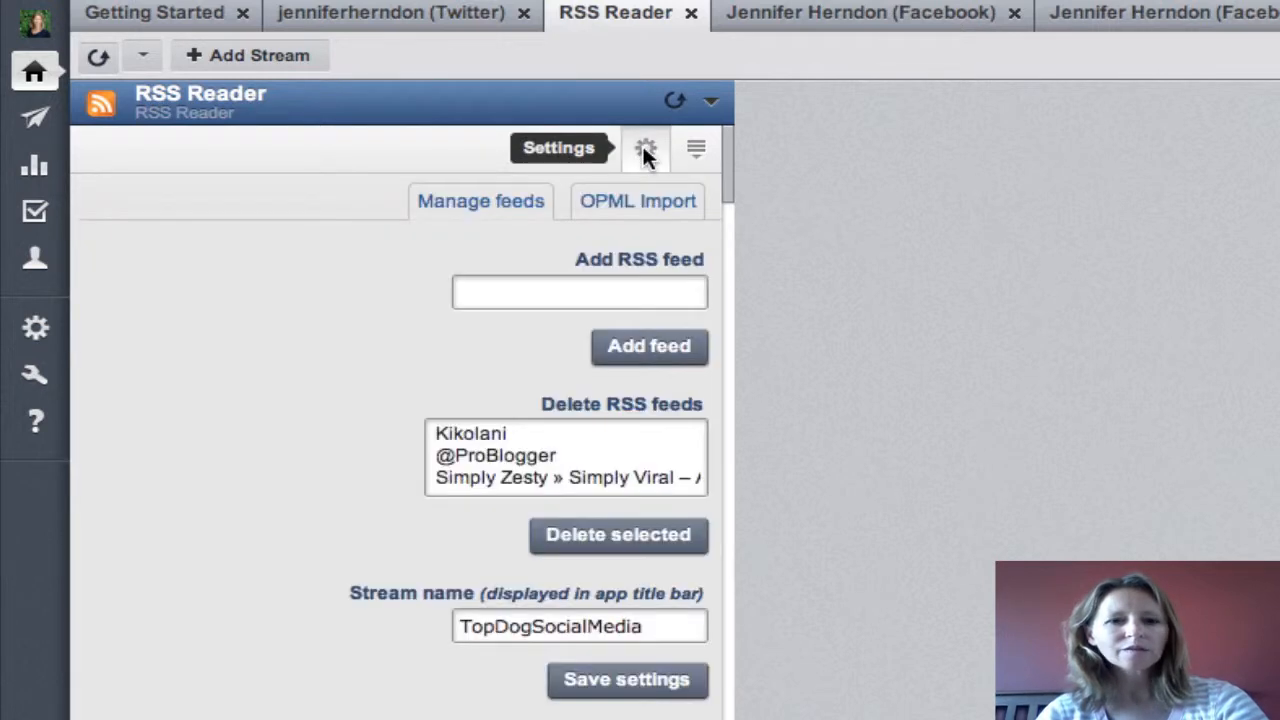
mouse_move(655, 275)
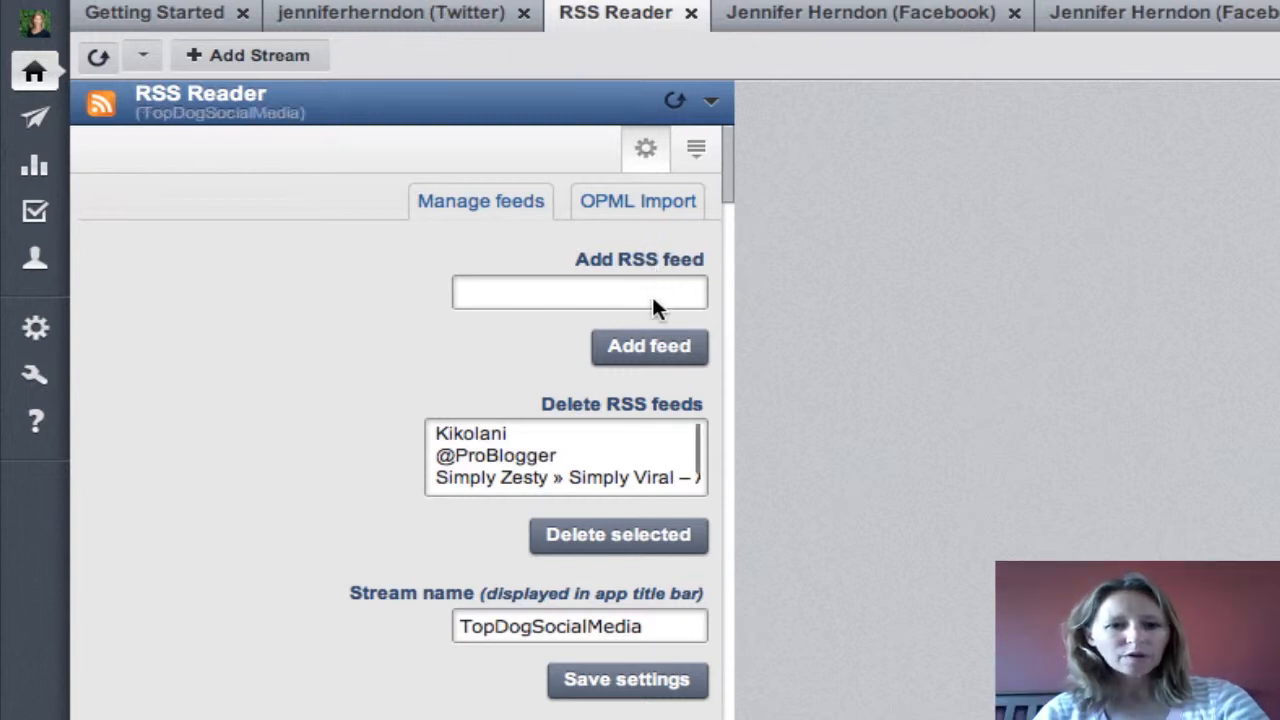
mouse_move(575, 280)
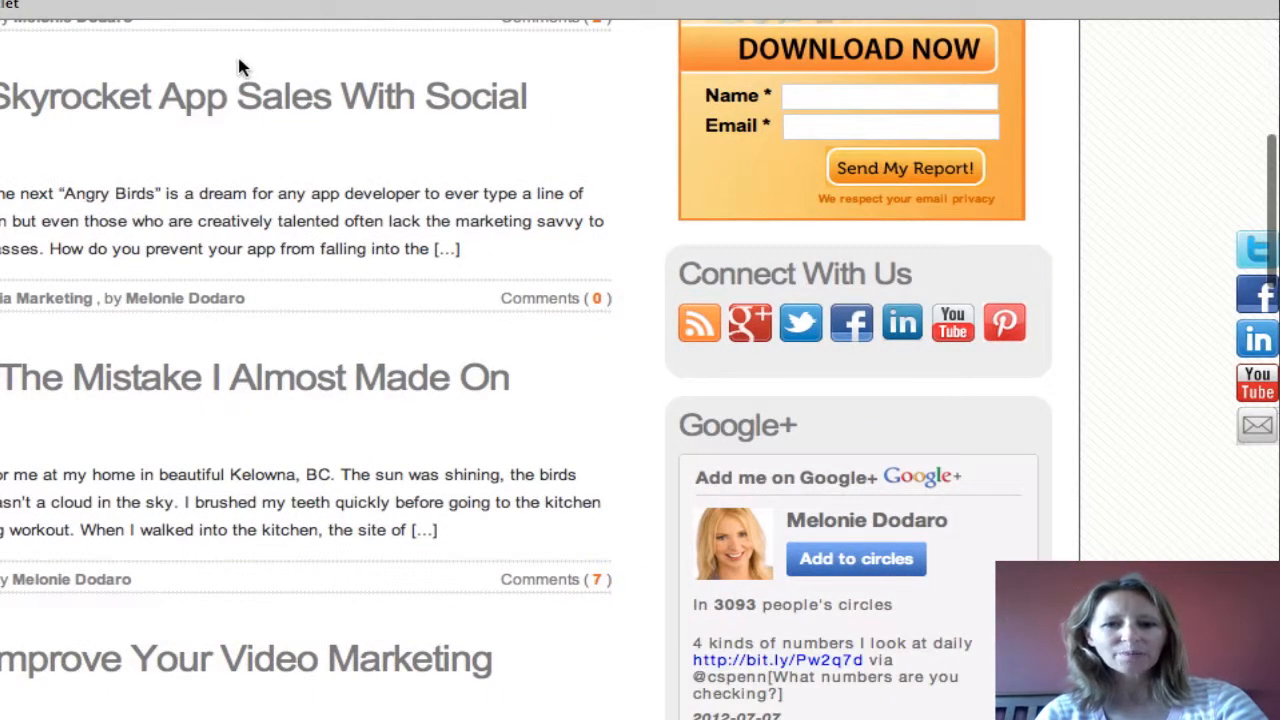
mouse_move(1160, 150)
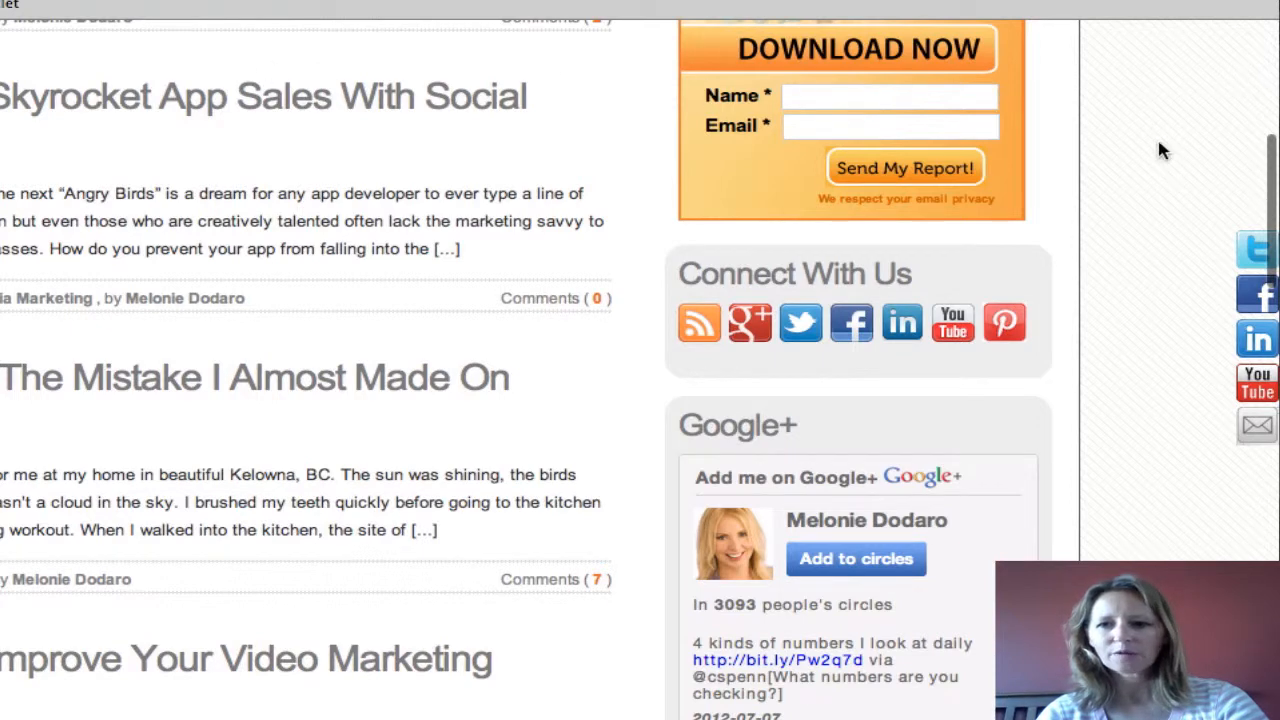
Scroll to Connect With Us and copy the Top Dog Social Media RSS link.
scroll("down", 3)
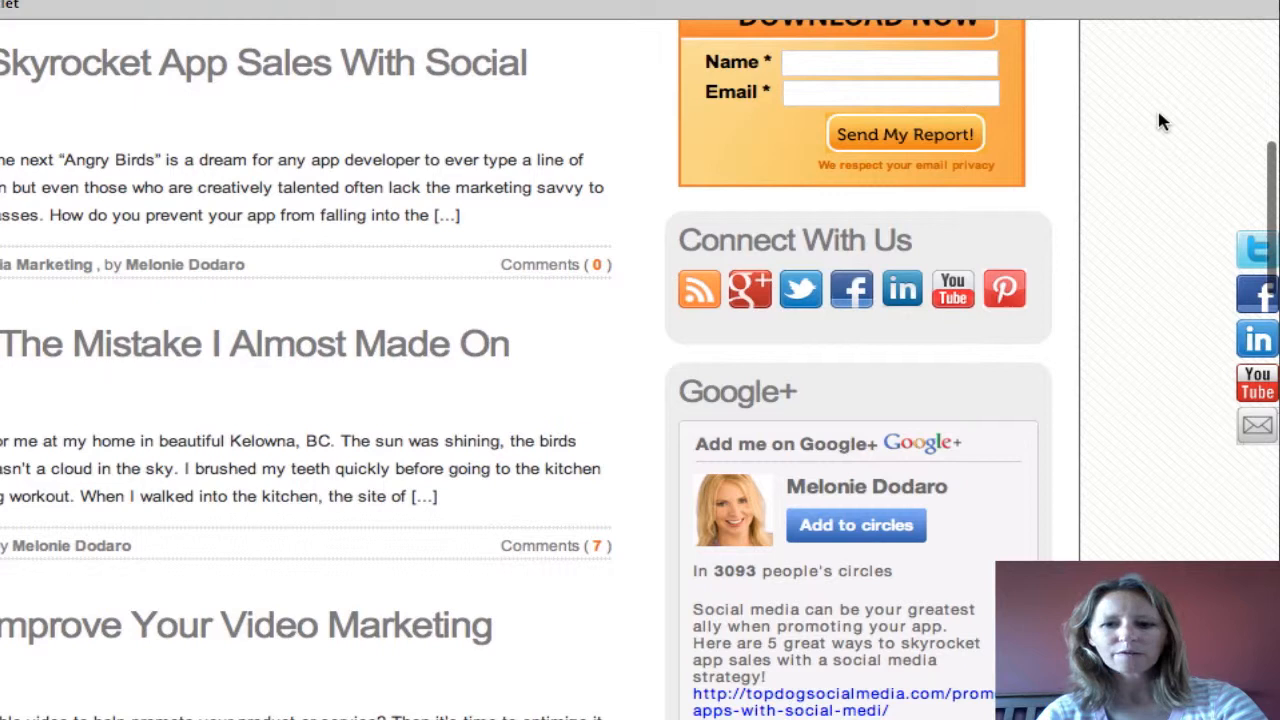
mouse_move(1134, 208)
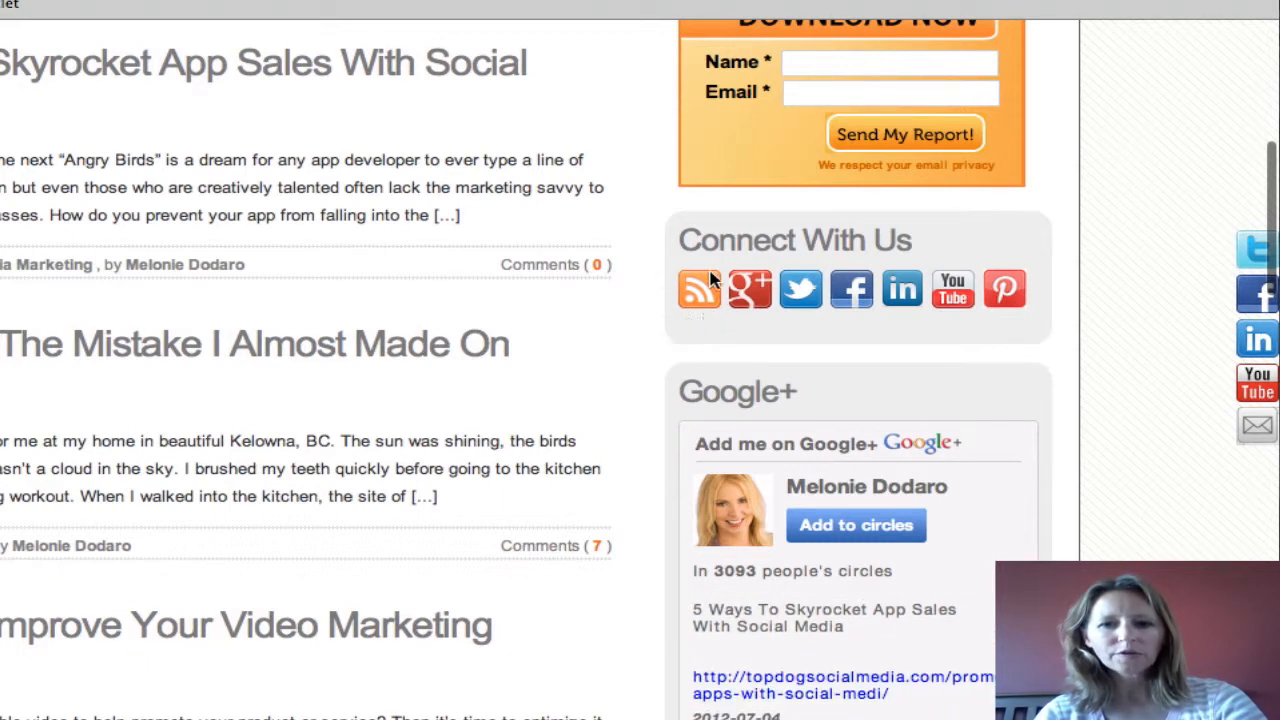
mouse_move(722, 320)
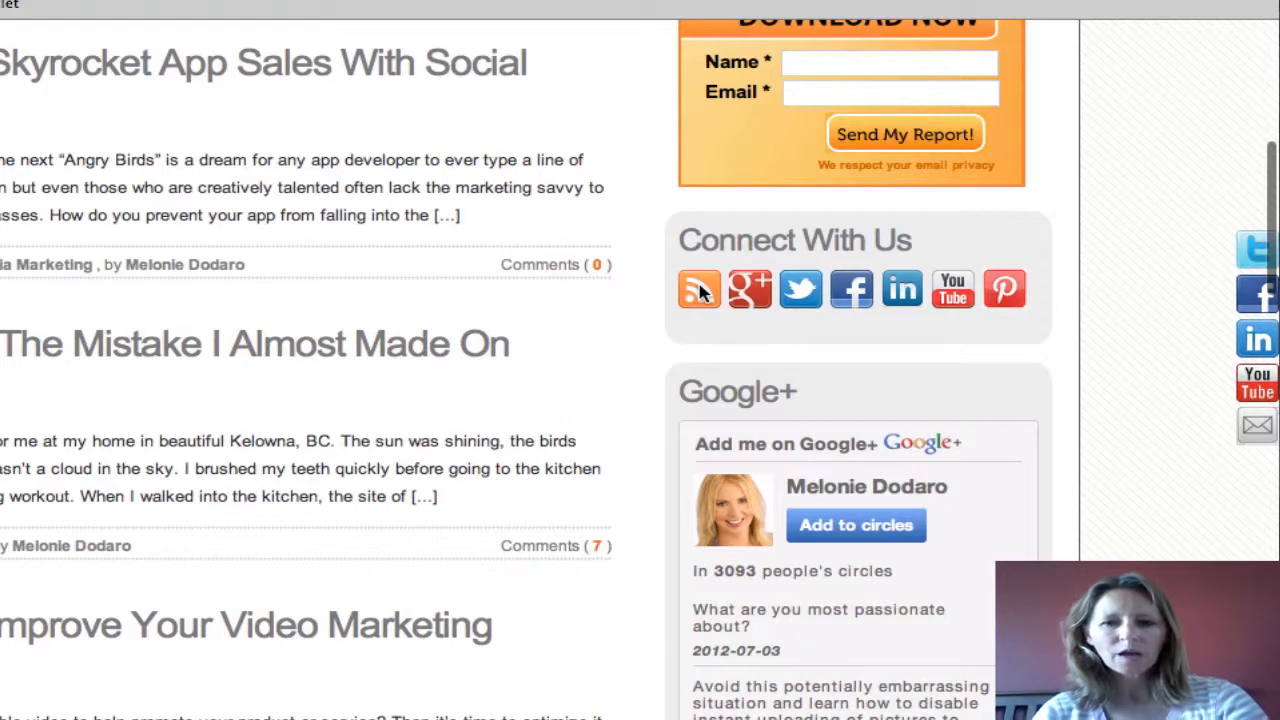
right_click(699, 288)
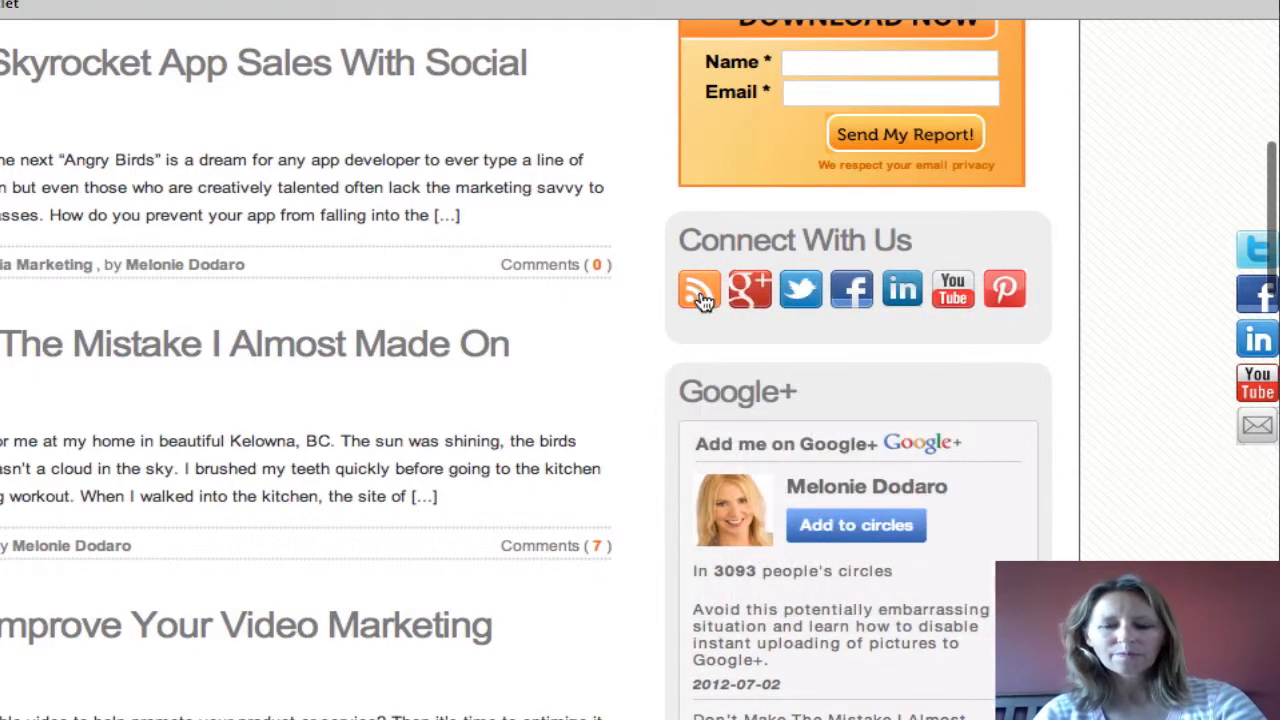
right_click(699, 289)
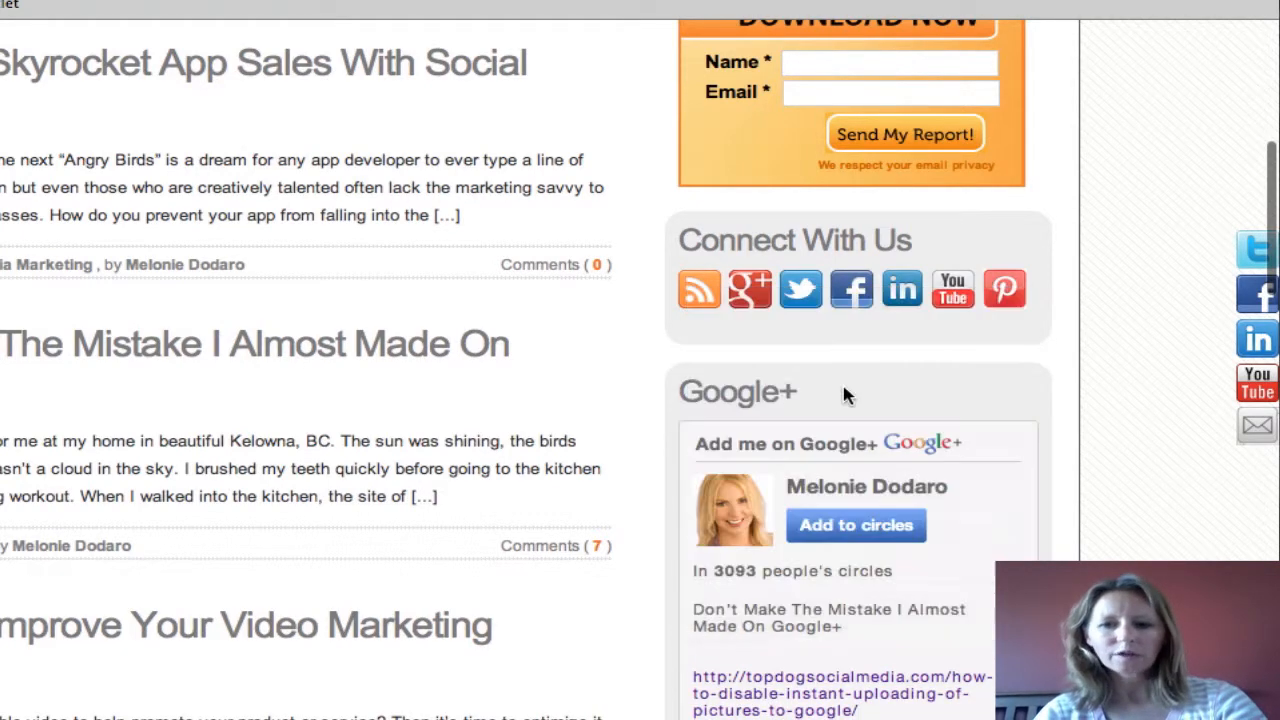
mouse_move(713, 349)
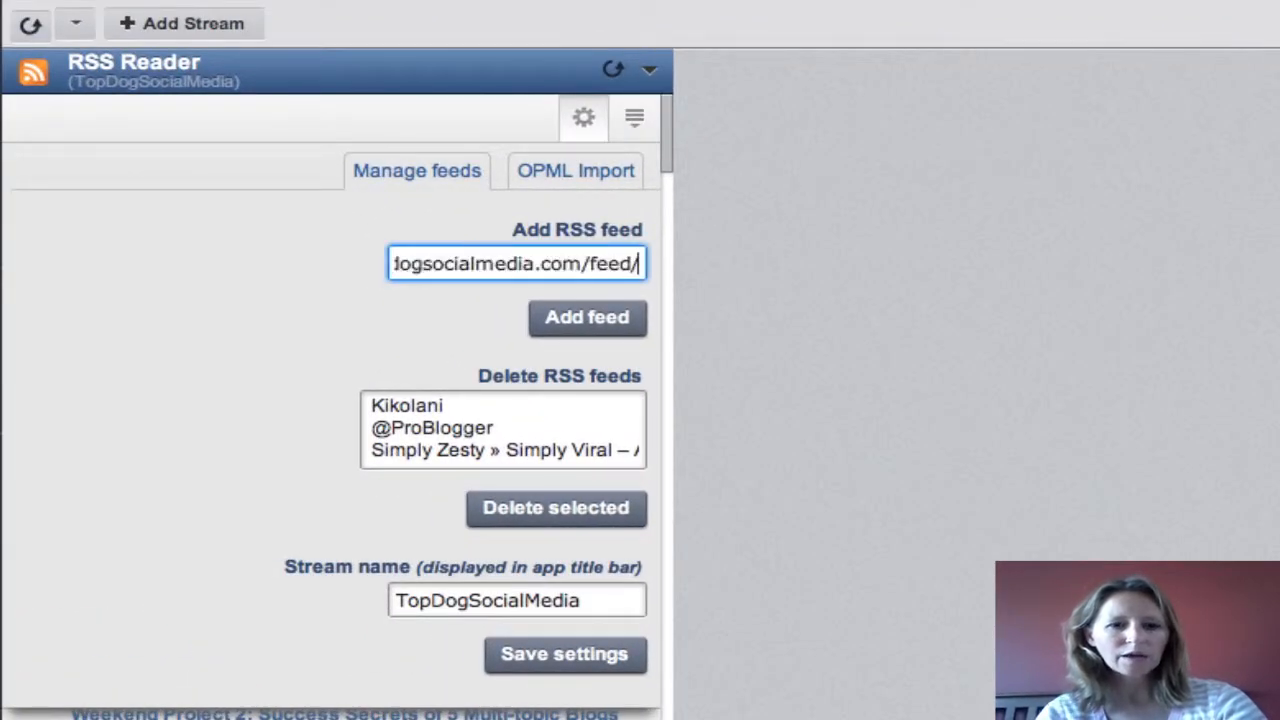
mouse_move(345, 575)
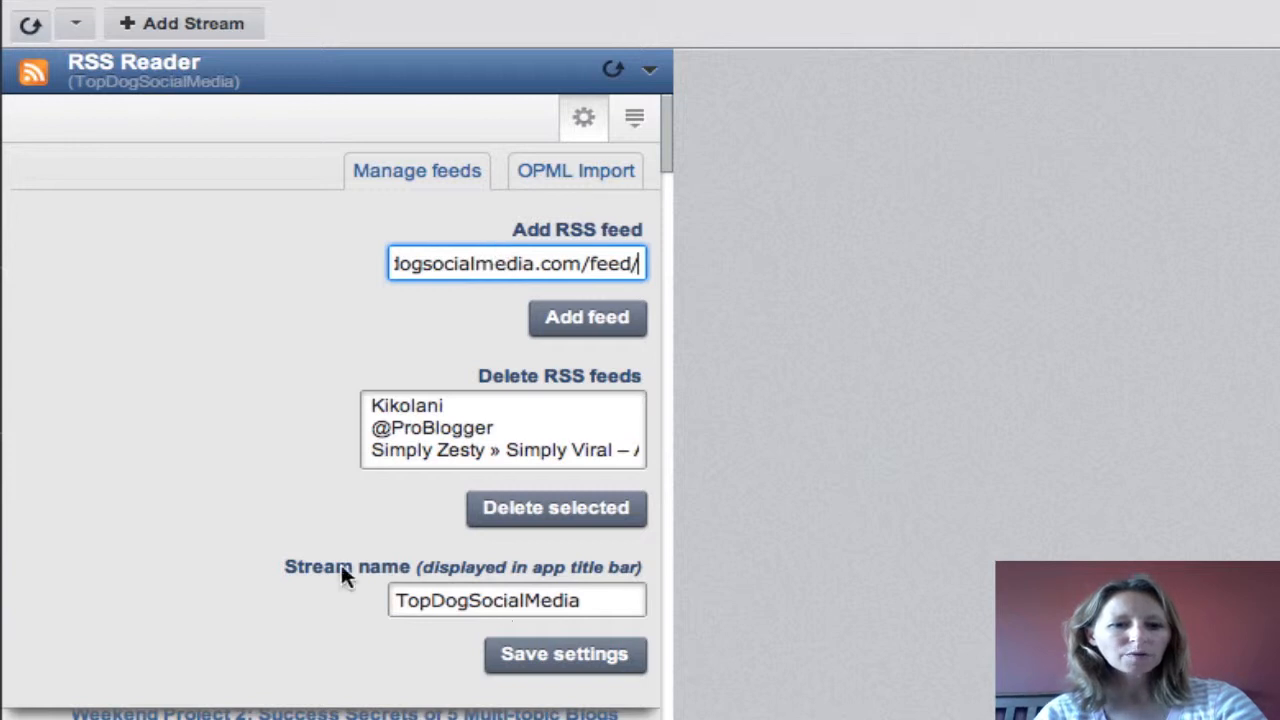
mouse_move(347, 600)
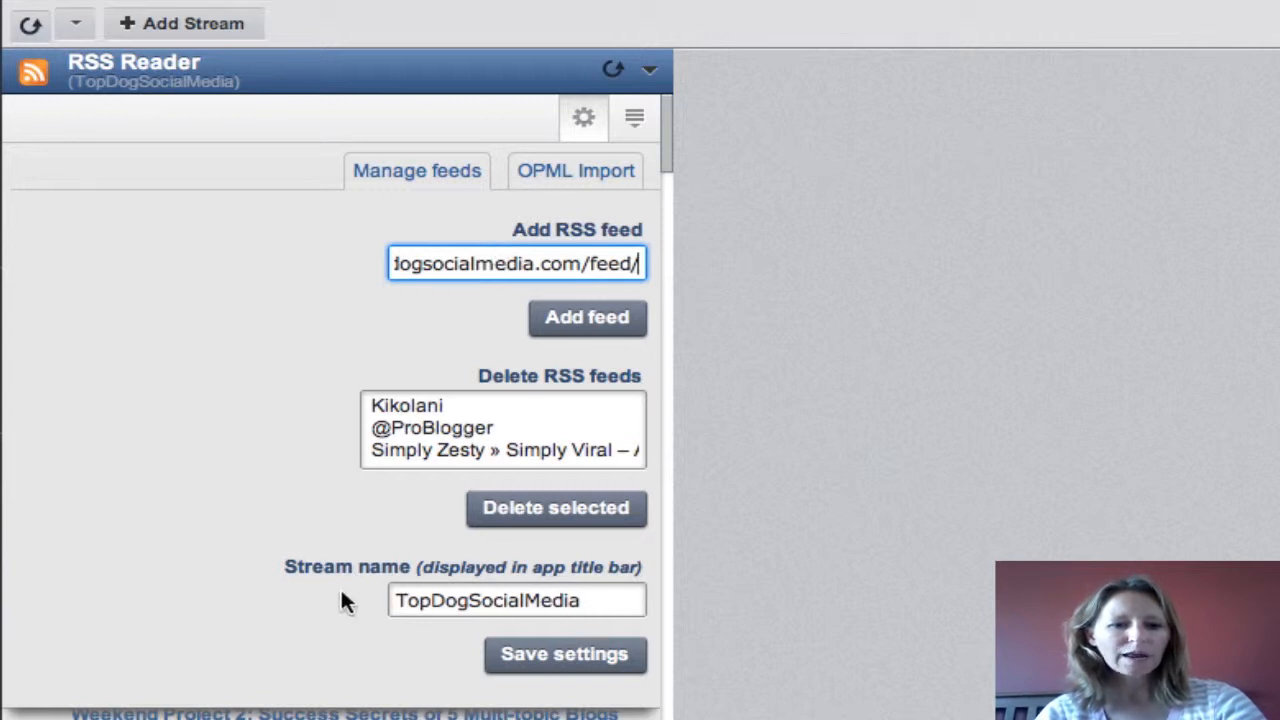
mouse_move(587, 317)
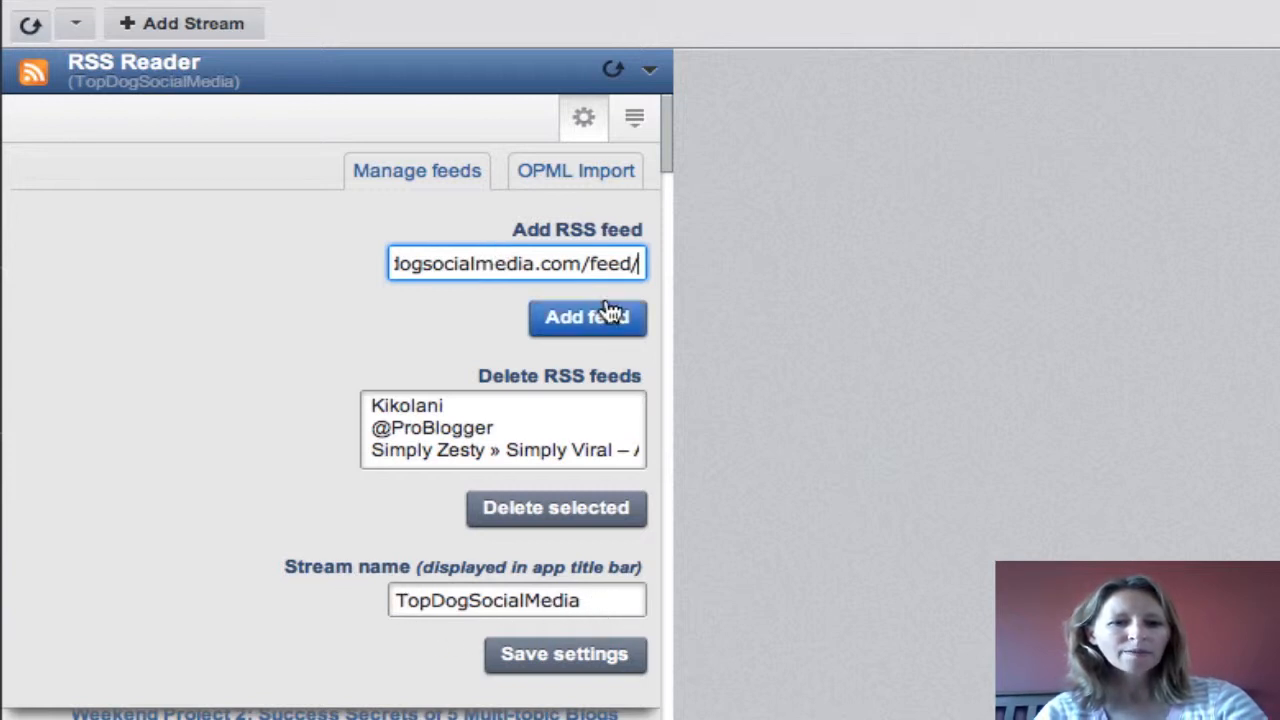
Add the topdogsocialmedia.com feed to the RSS Reader feed list.
left_click(587, 317)
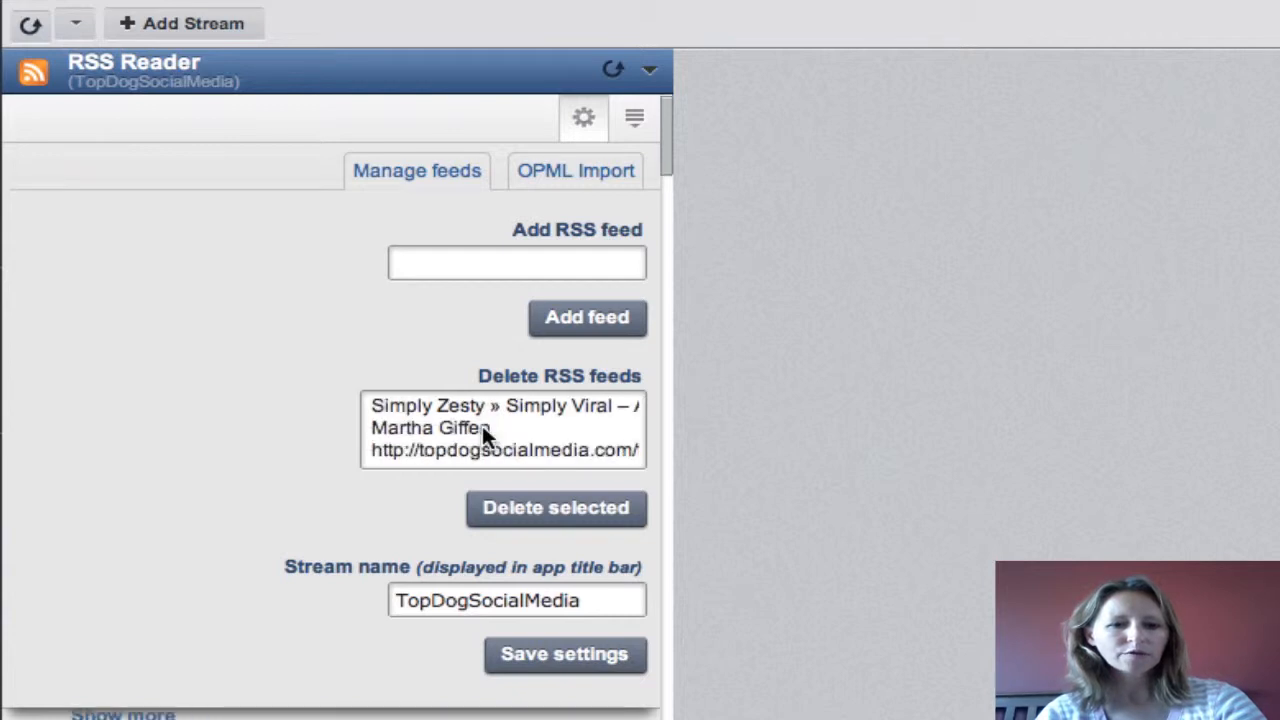
mouse_move(545, 470)
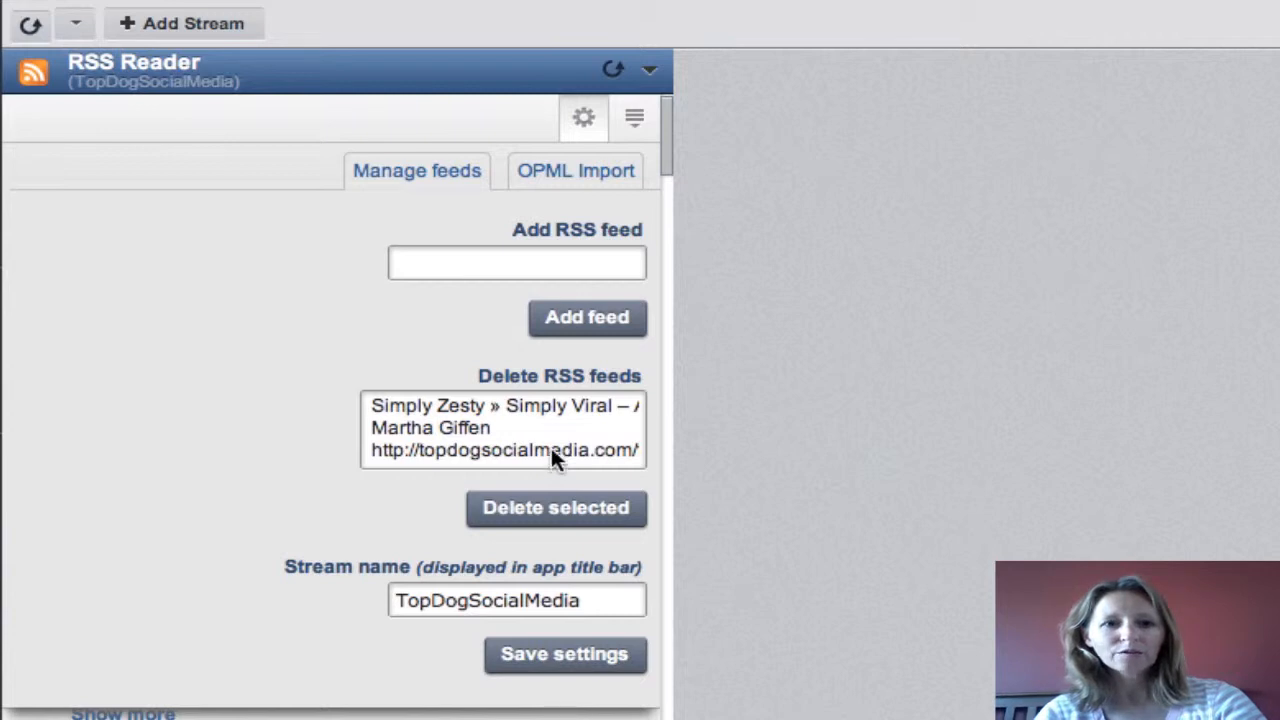
mouse_move(565, 640)
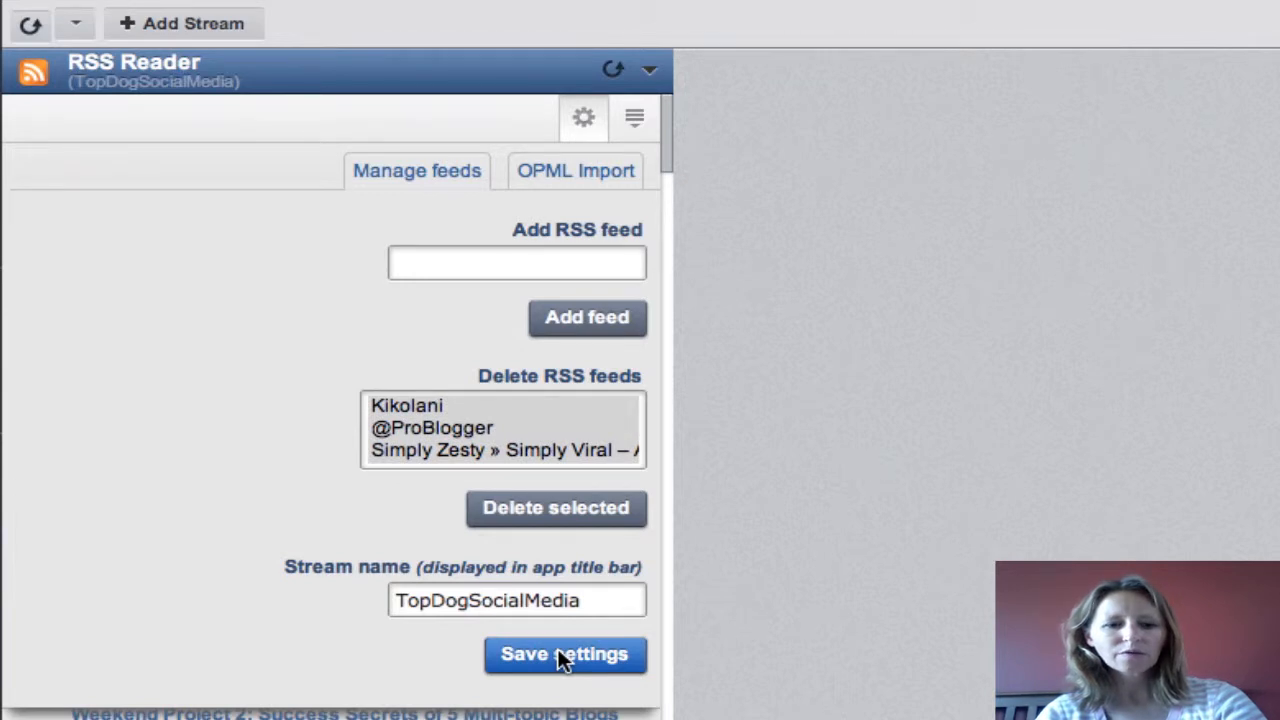
Save the RSS Reader settings and scroll through the loaded feed articles.
left_click(564, 653)
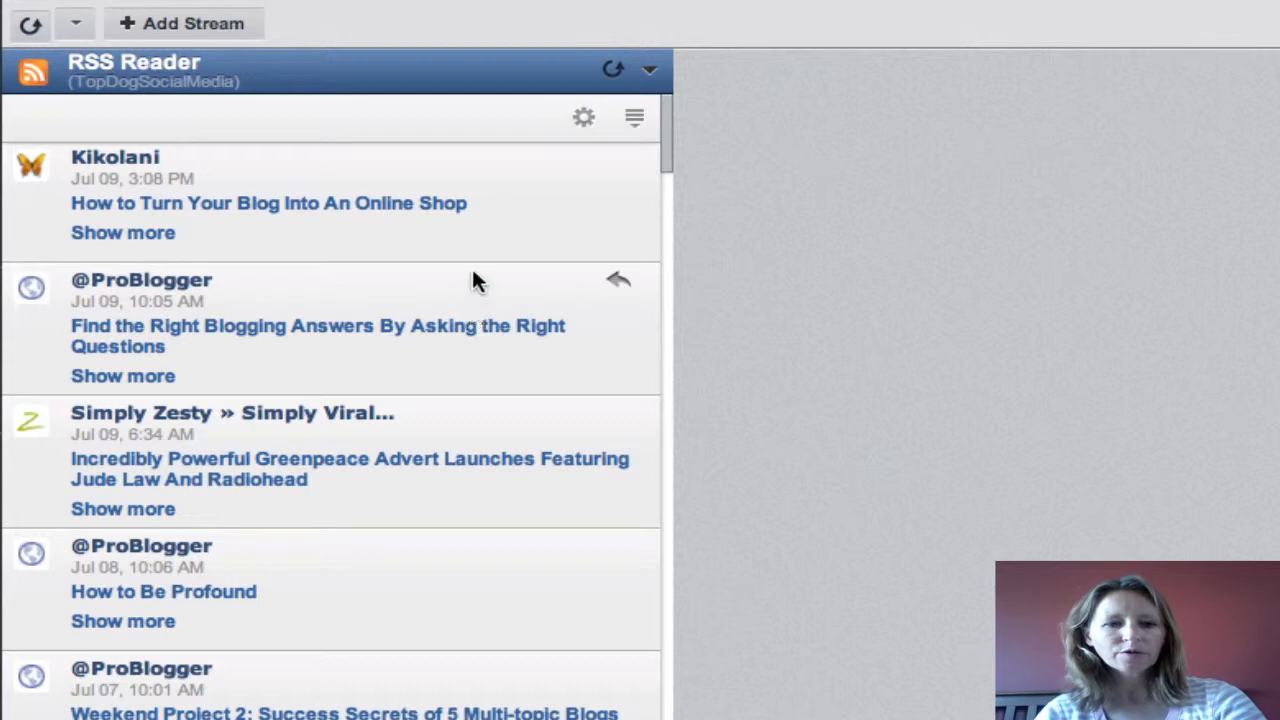
mouse_move(385, 508)
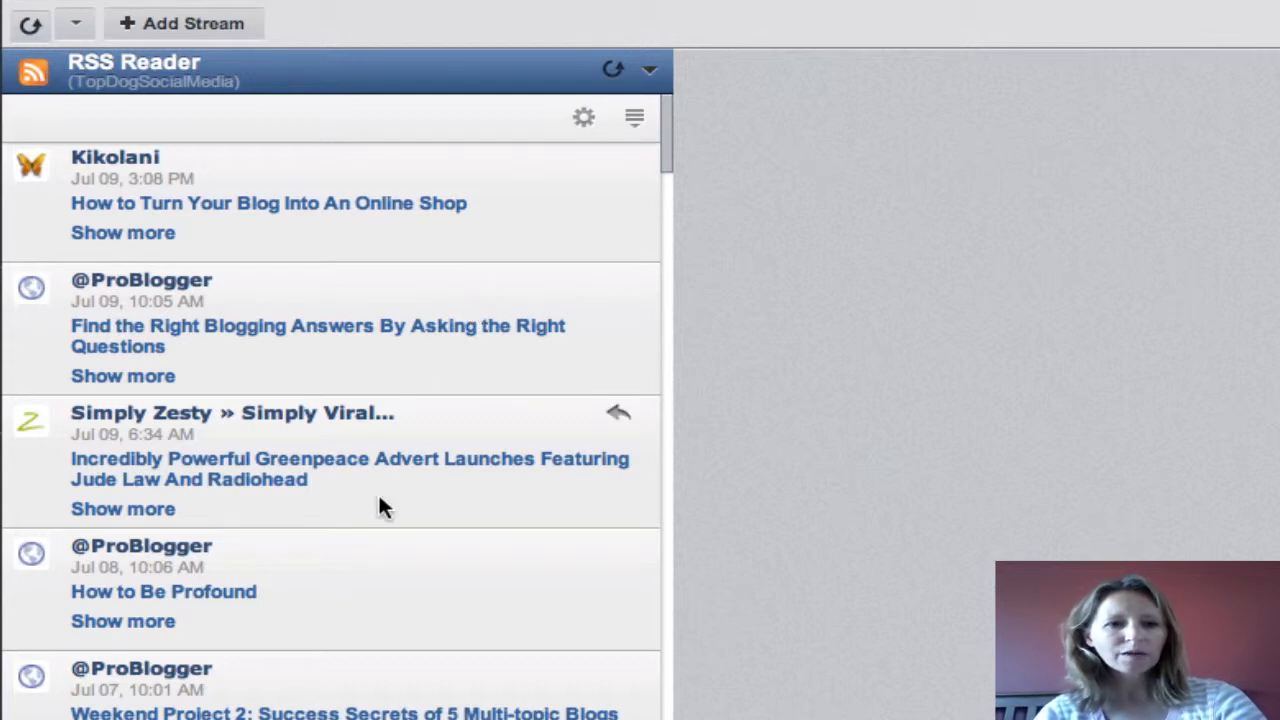
scroll("down", 3)
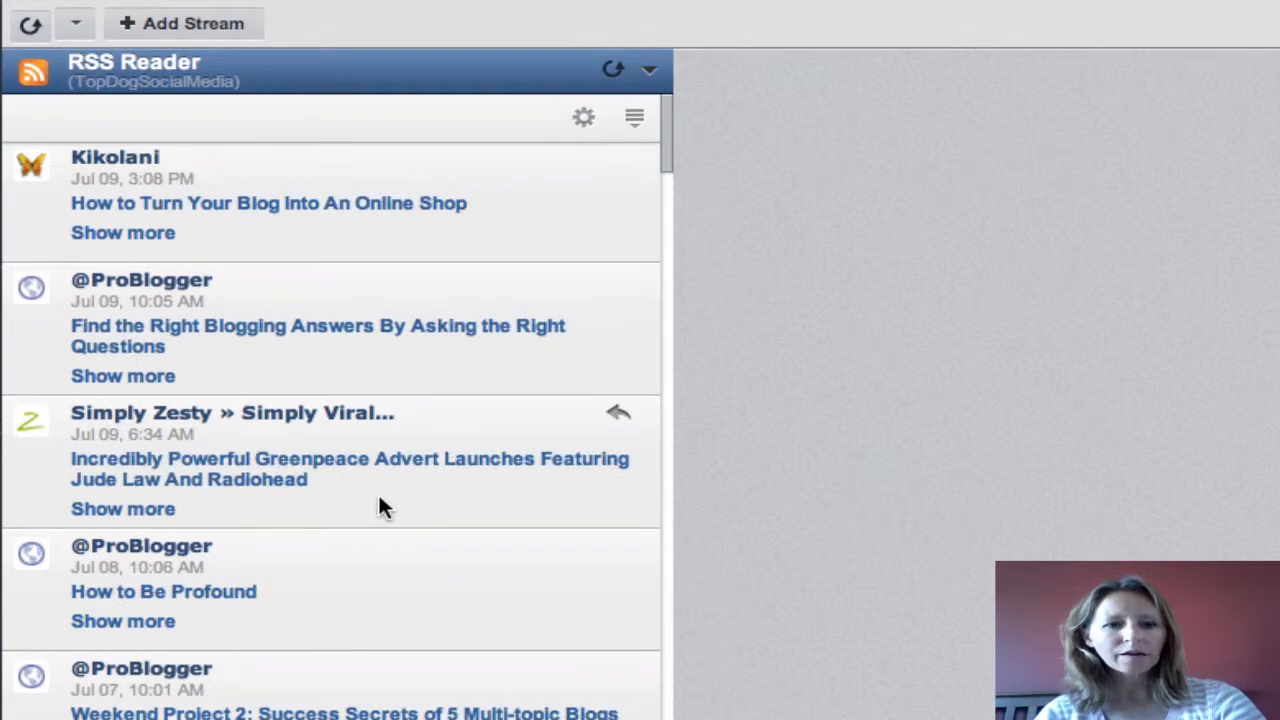
mouse_move(340, 282)
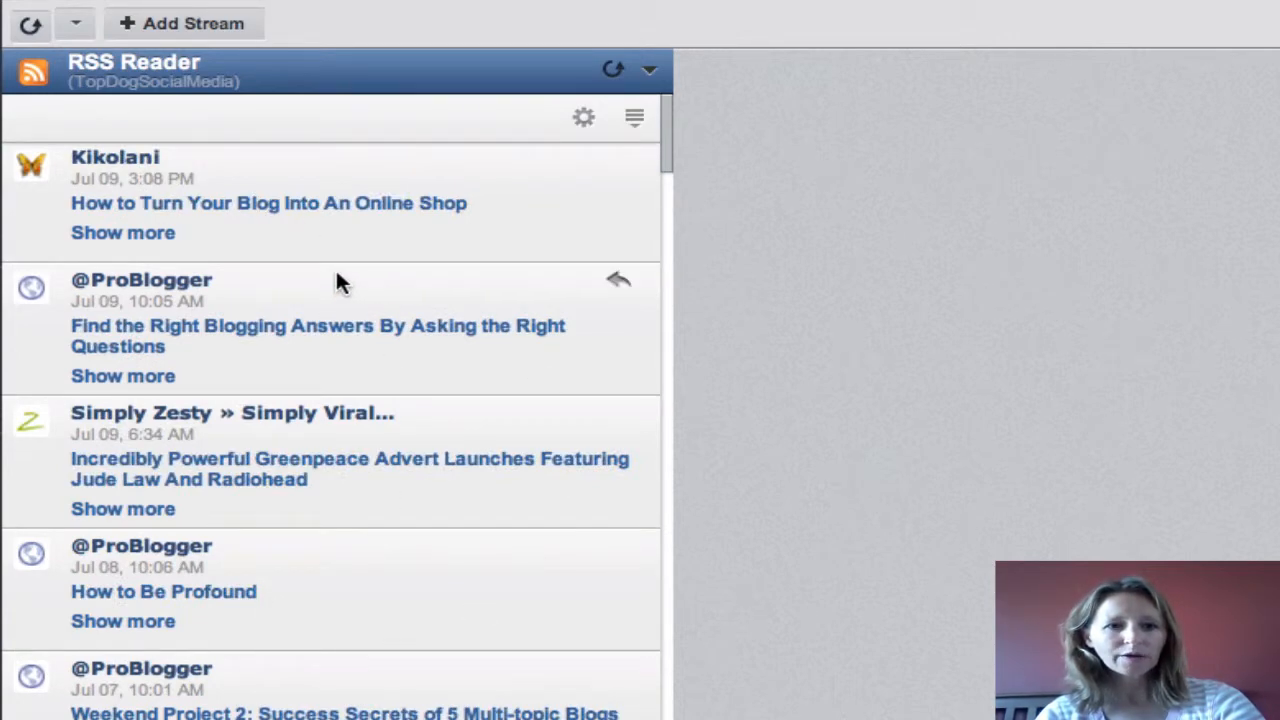
mouse_move(335, 315)
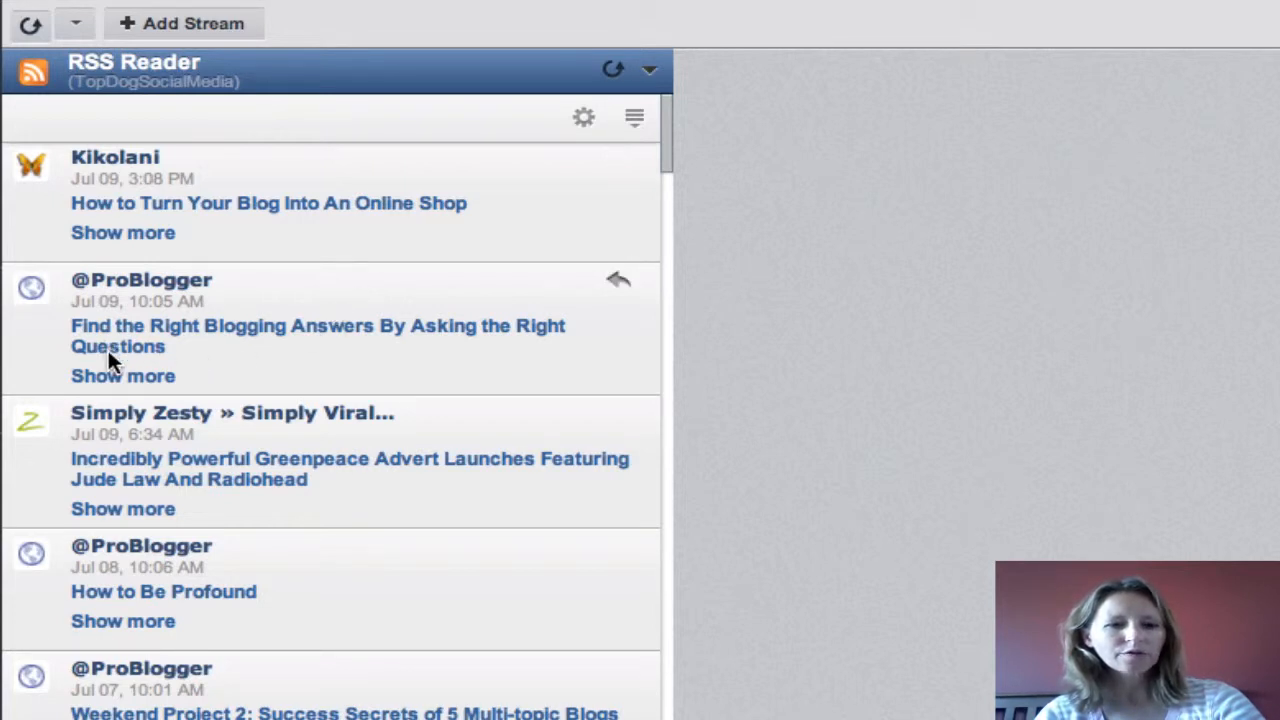
mouse_move(413, 360)
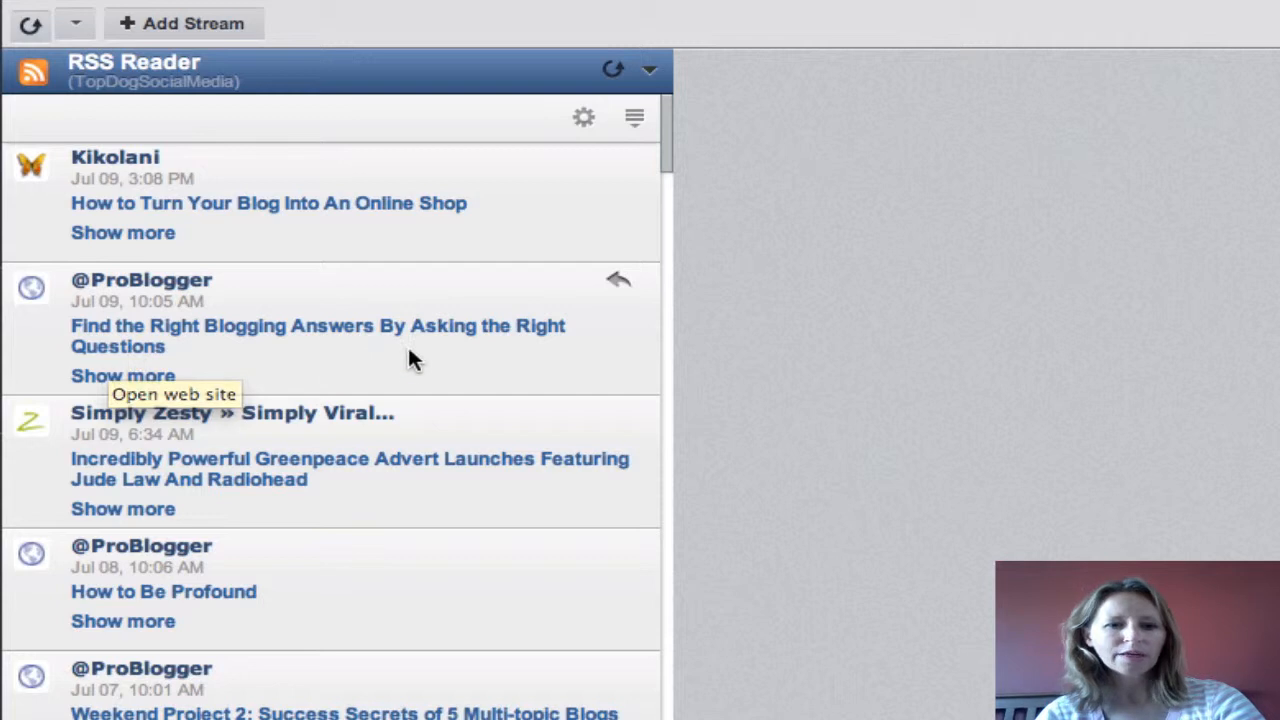
mouse_move(140, 370)
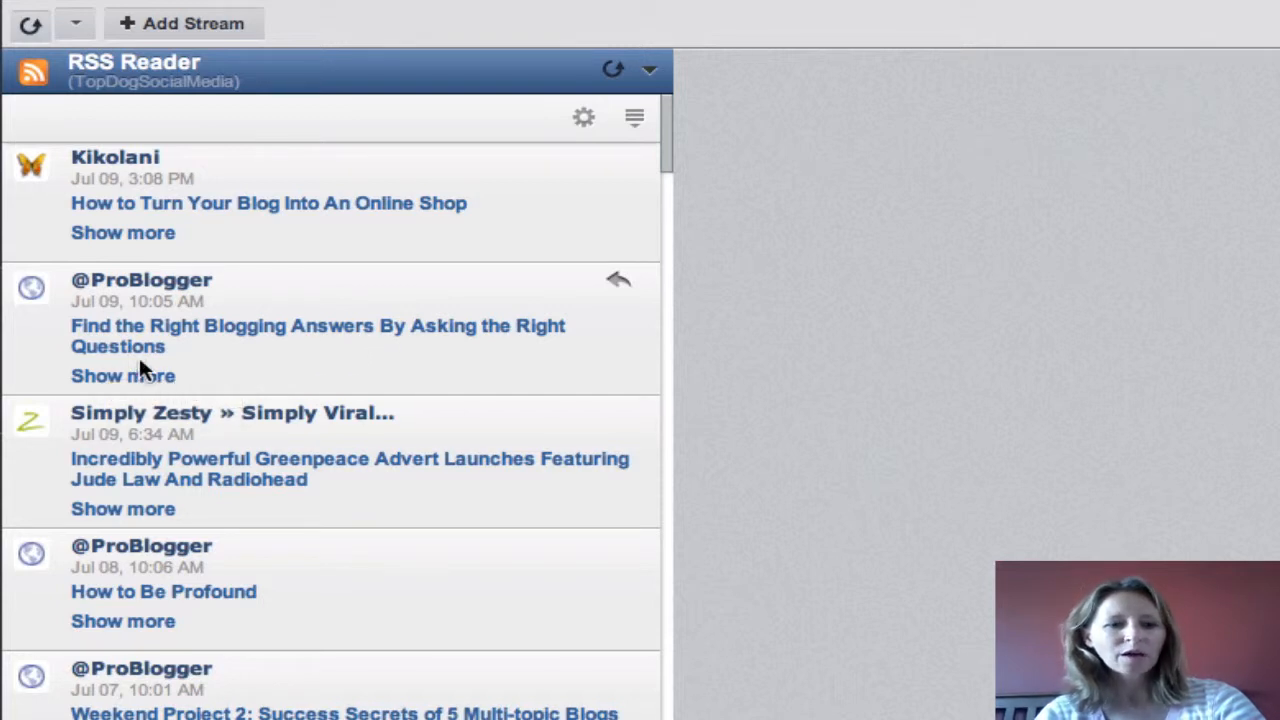
mouse_move(130, 380)
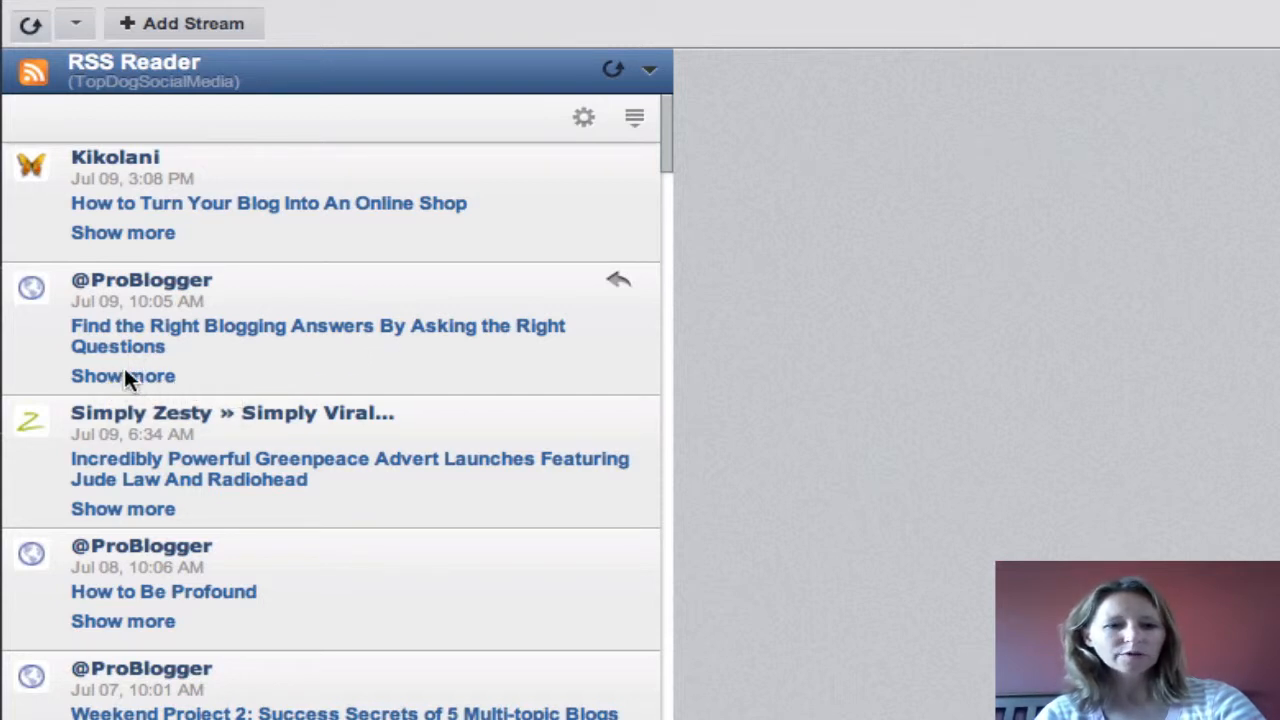
Expand 'Find the Right Blogging Answers By Asking the Right Questions' to show its excerpt.
left_click(122, 375)
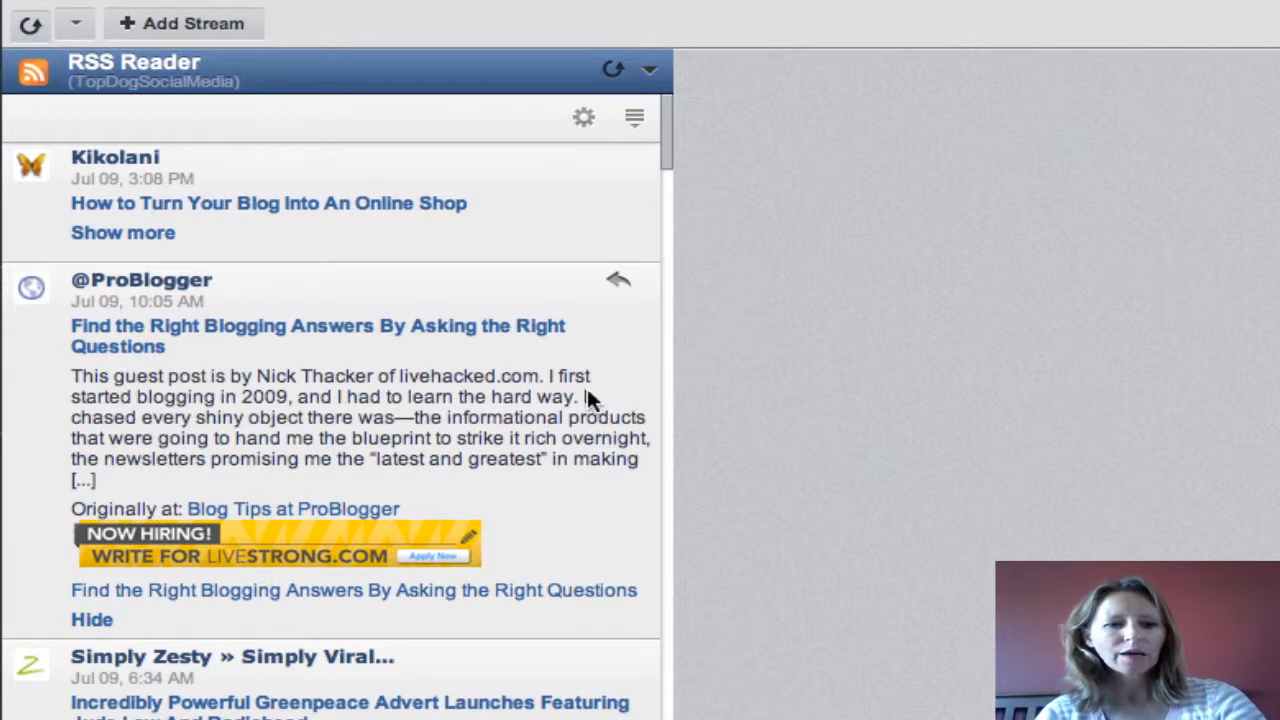
mouse_move(305, 385)
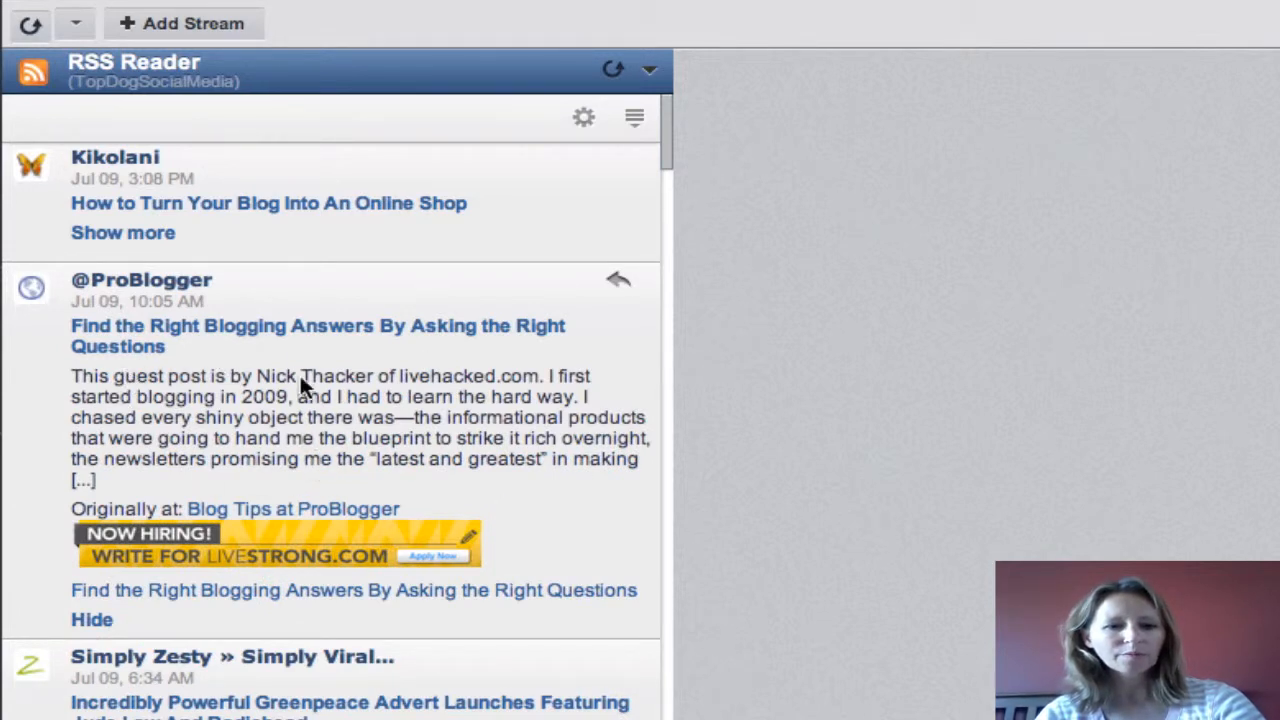
mouse_move(290, 515)
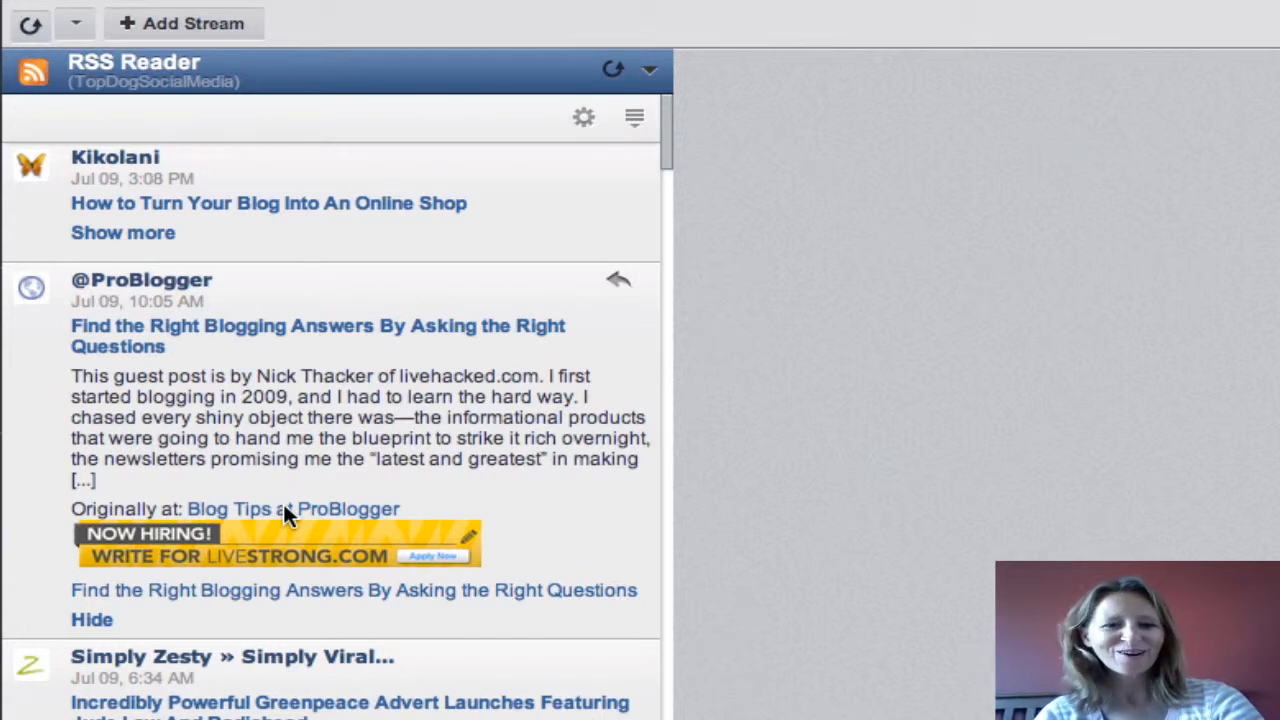
mouse_move(630, 310)
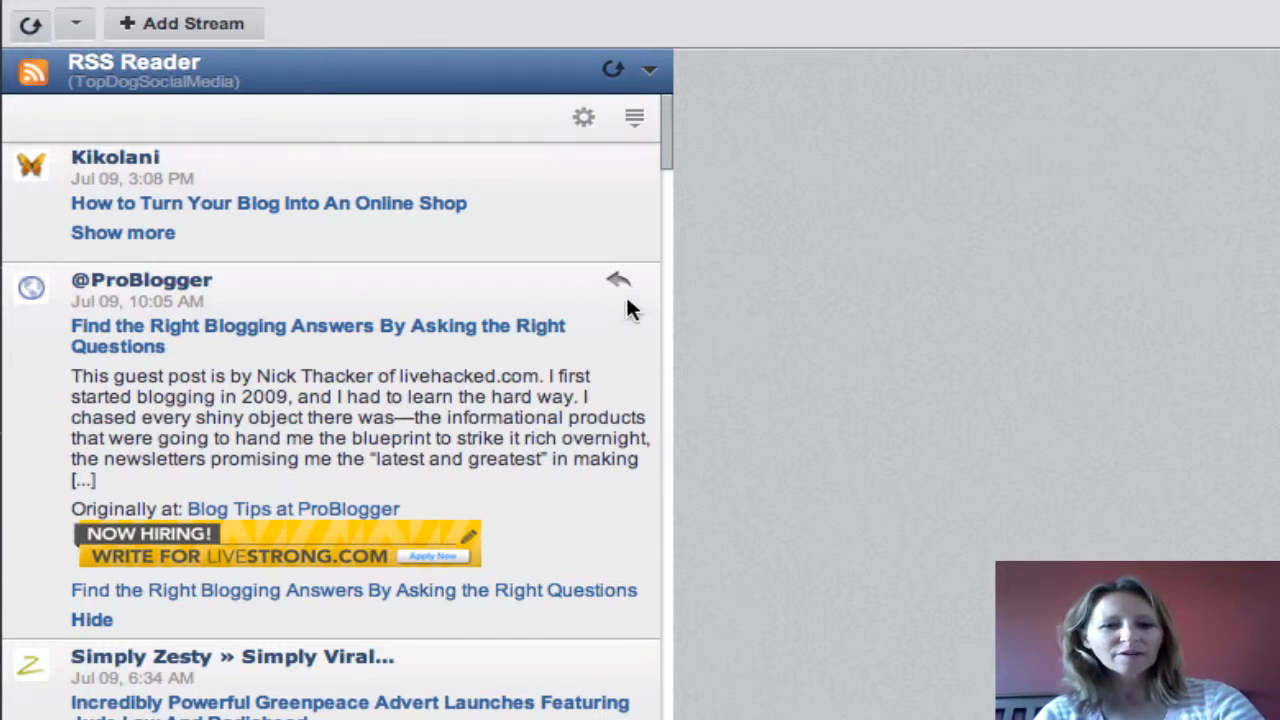
mouse_move(617, 280)
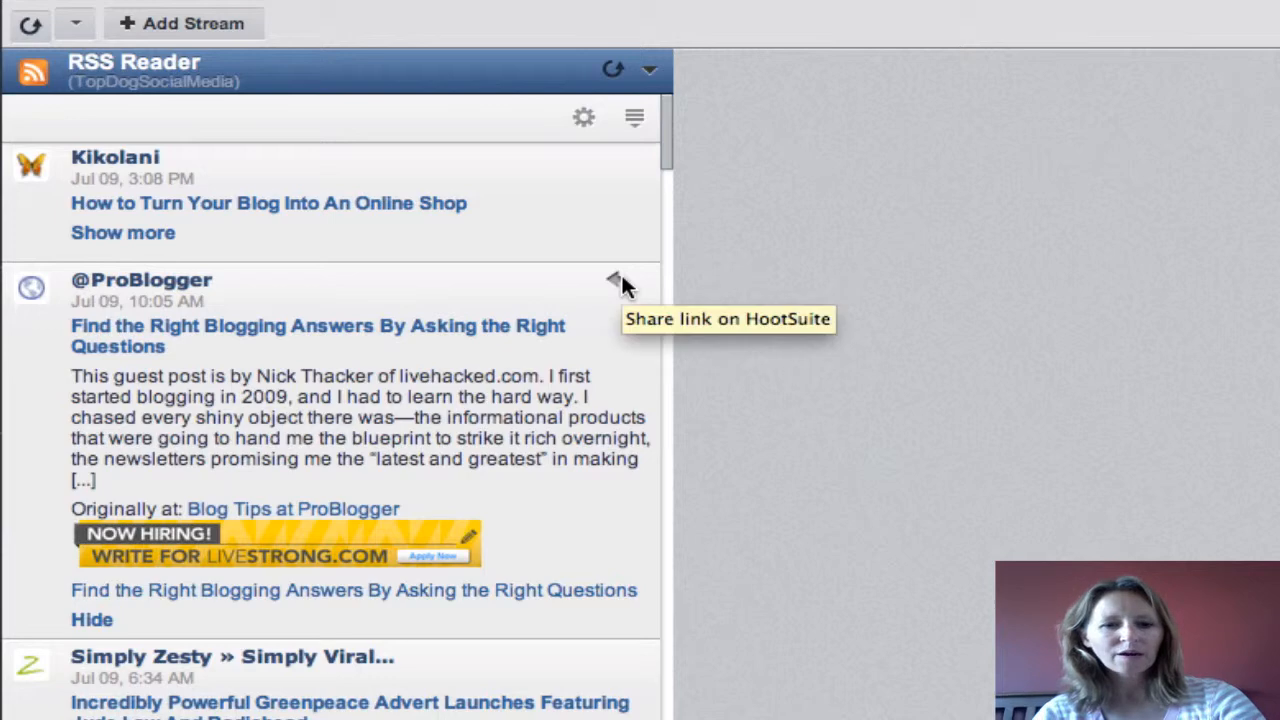
Paste the ProBlogger article title and ow.ly link into the compose box.
left_click(614, 278)
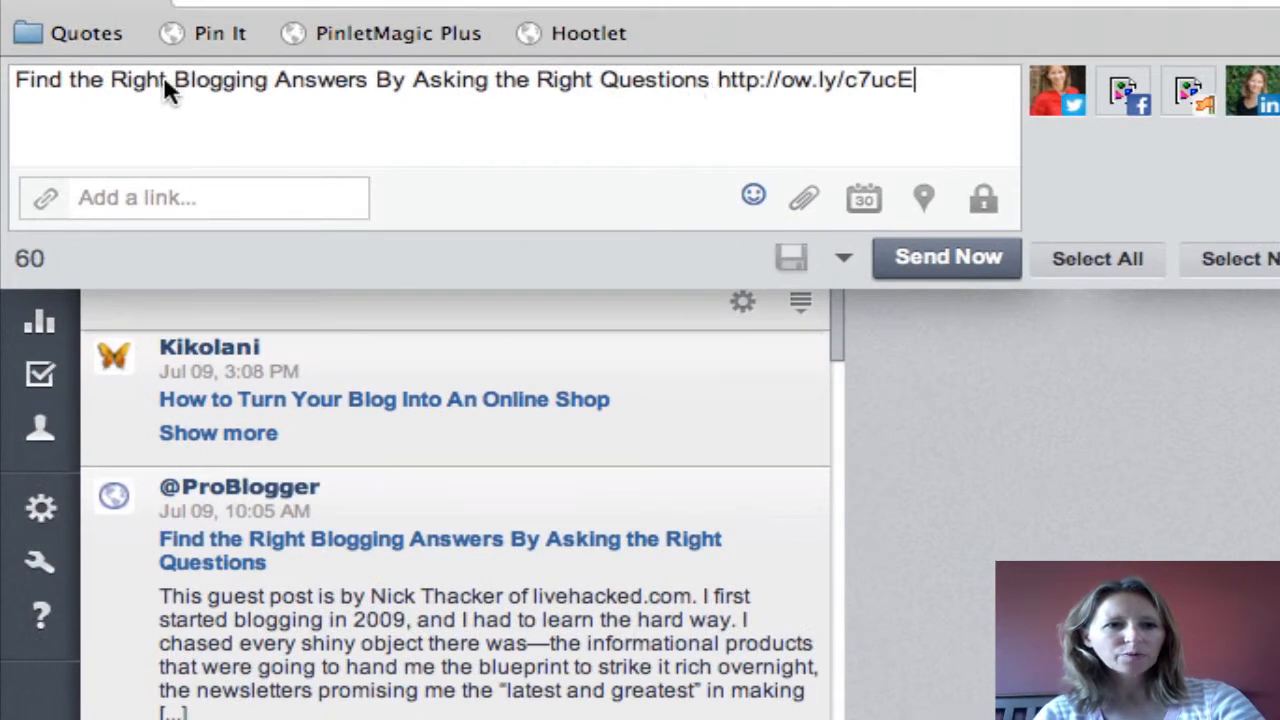
mouse_move(700, 95)
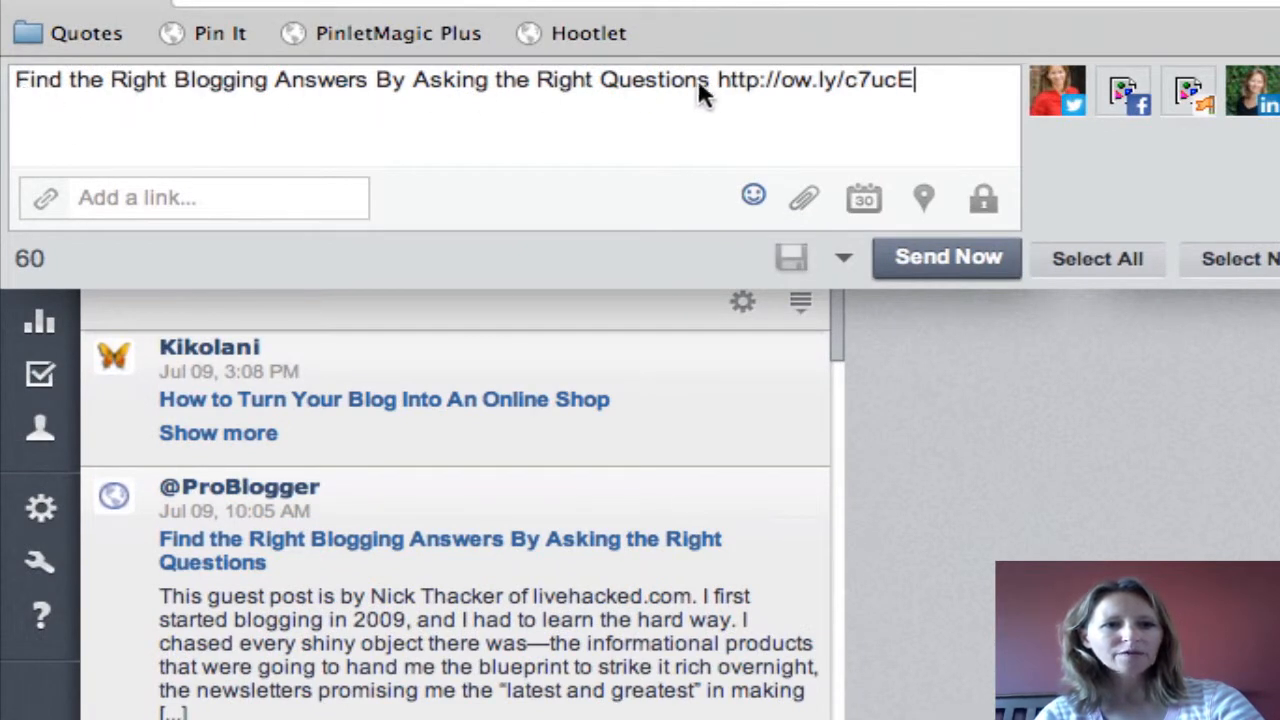
mouse_move(915, 105)
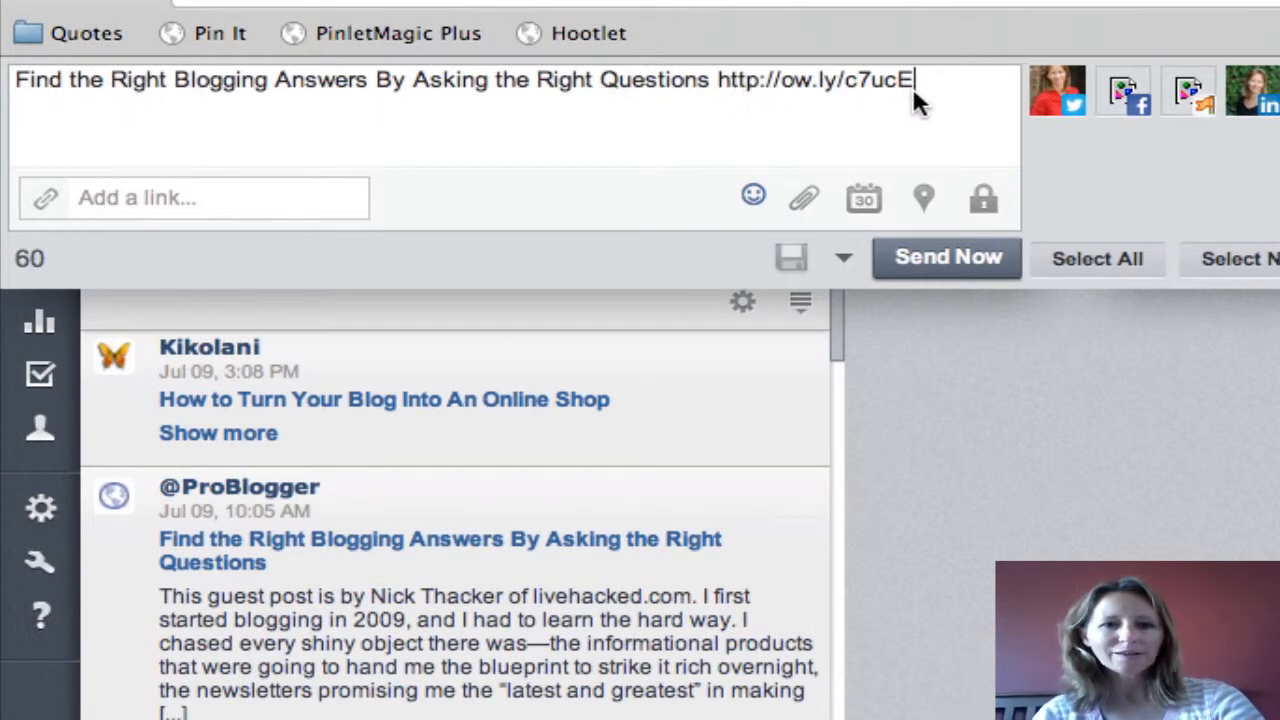
mouse_move(930, 90)
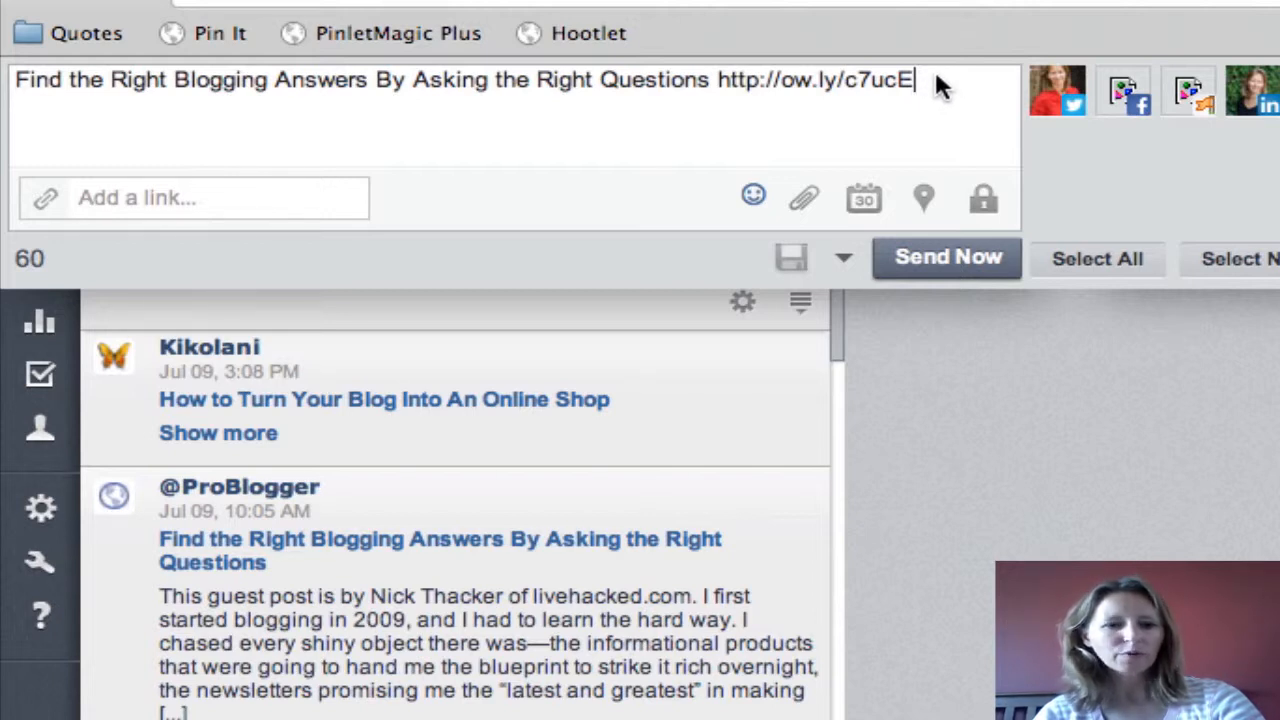
mouse_move(980, 100)
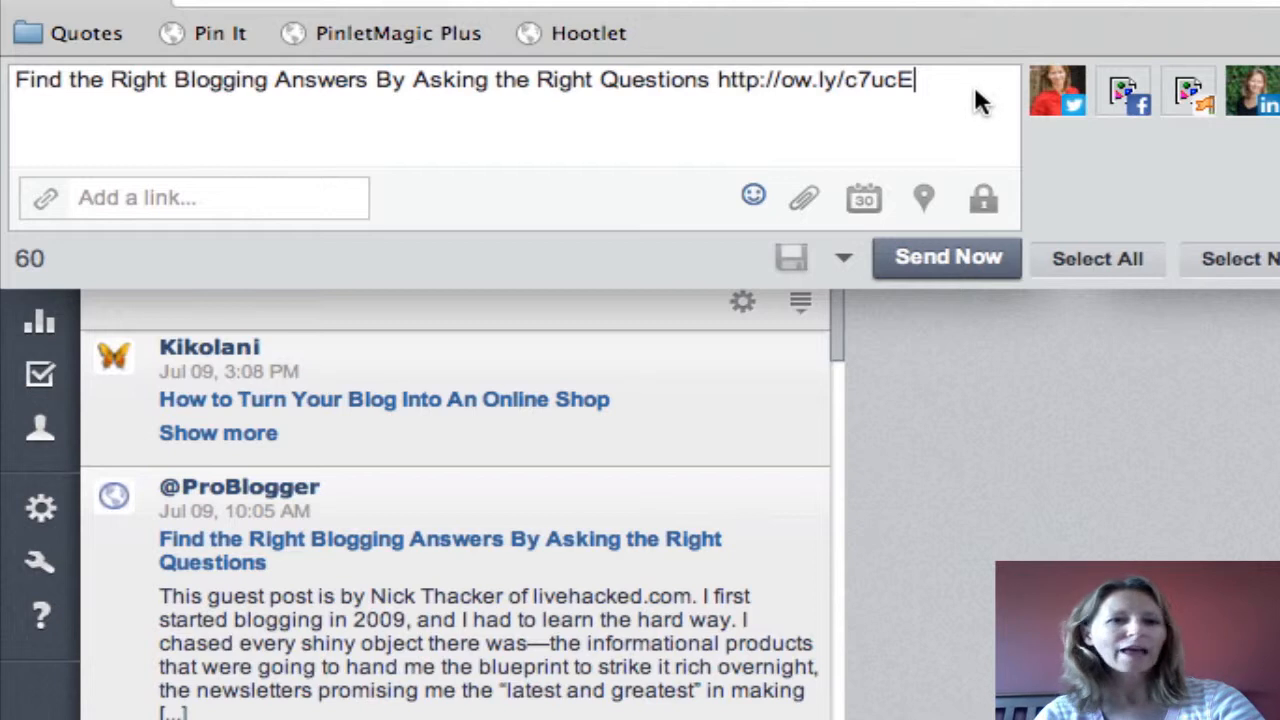
mouse_move(168, 128)
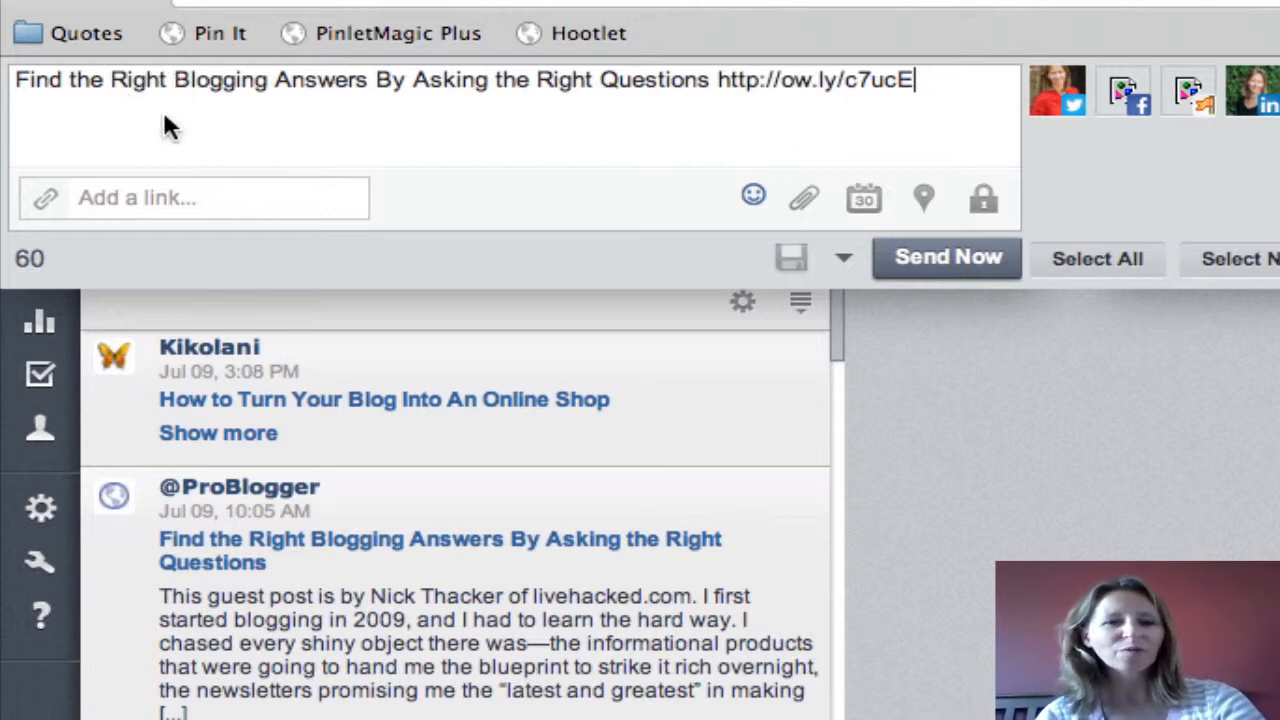
mouse_move(1057, 90)
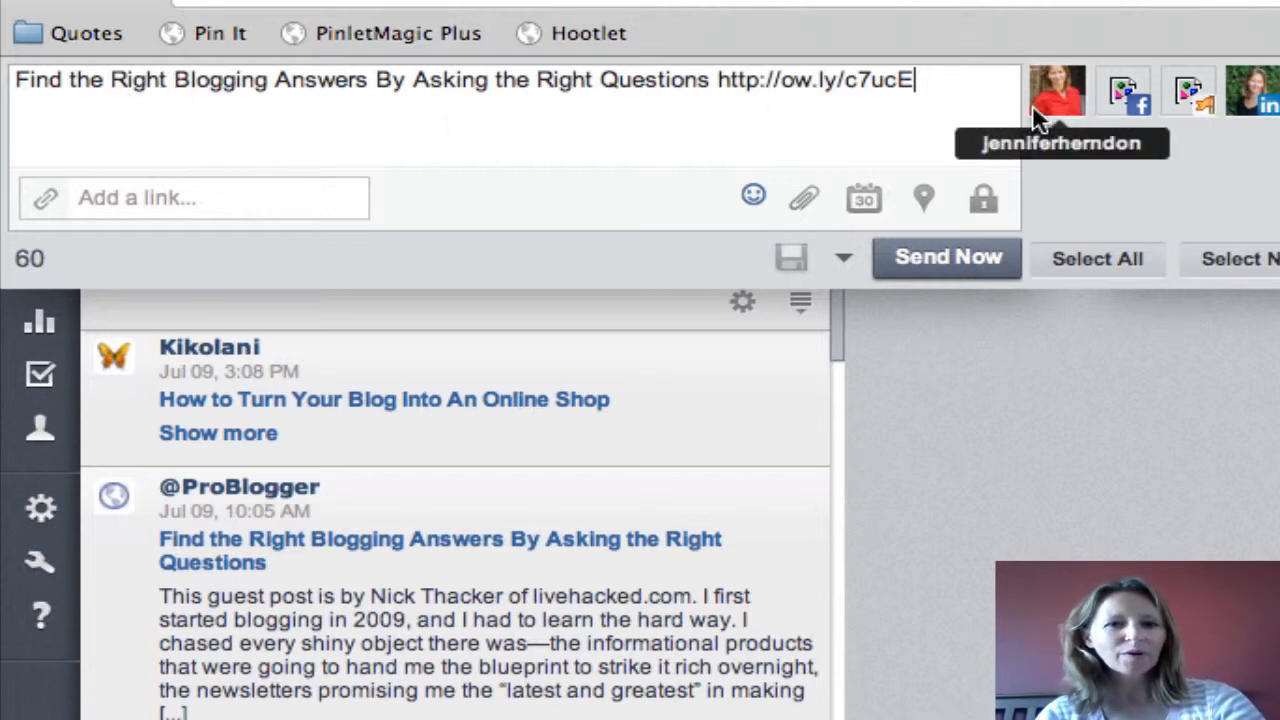
mouse_move(1270, 150)
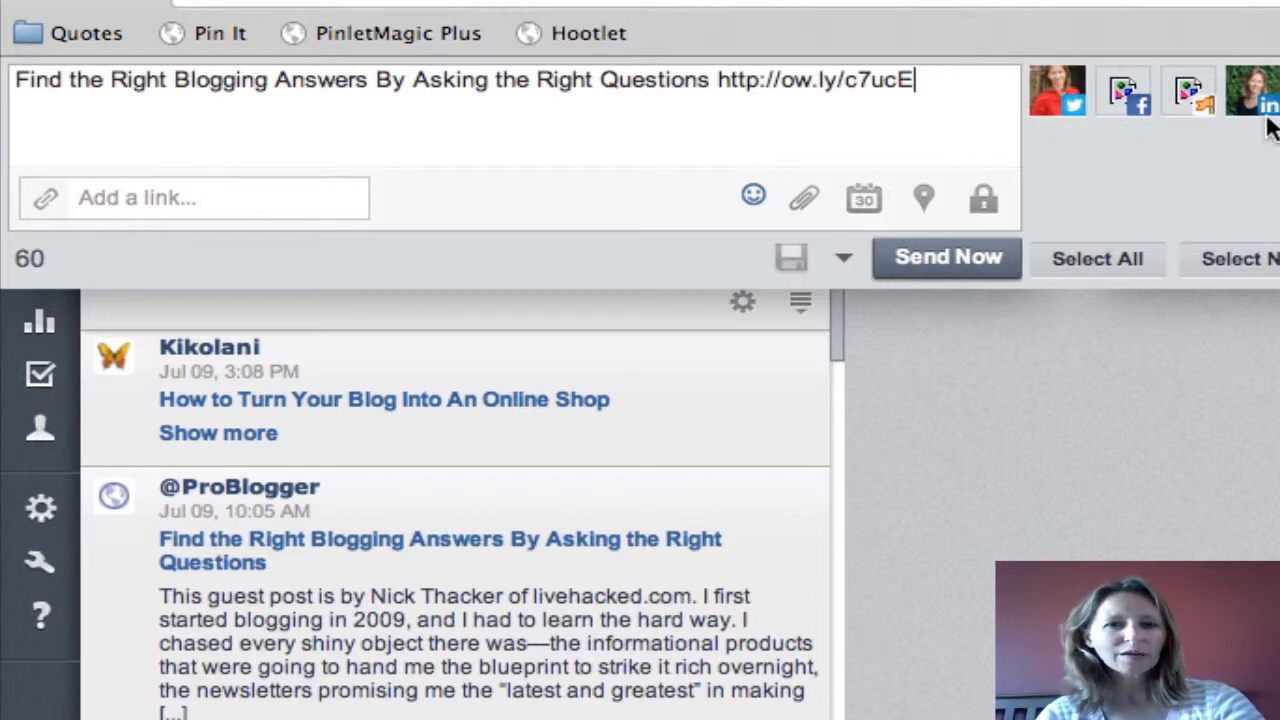
mouse_move(863, 198)
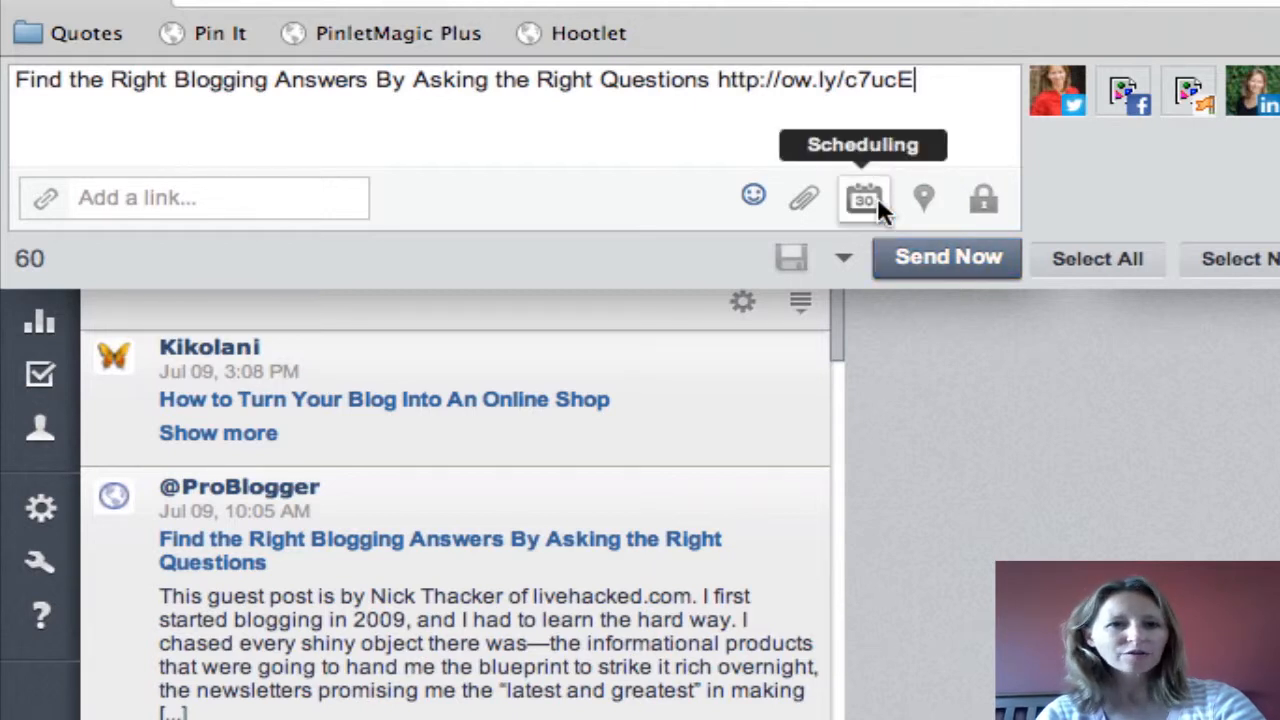
mouse_move(658, 132)
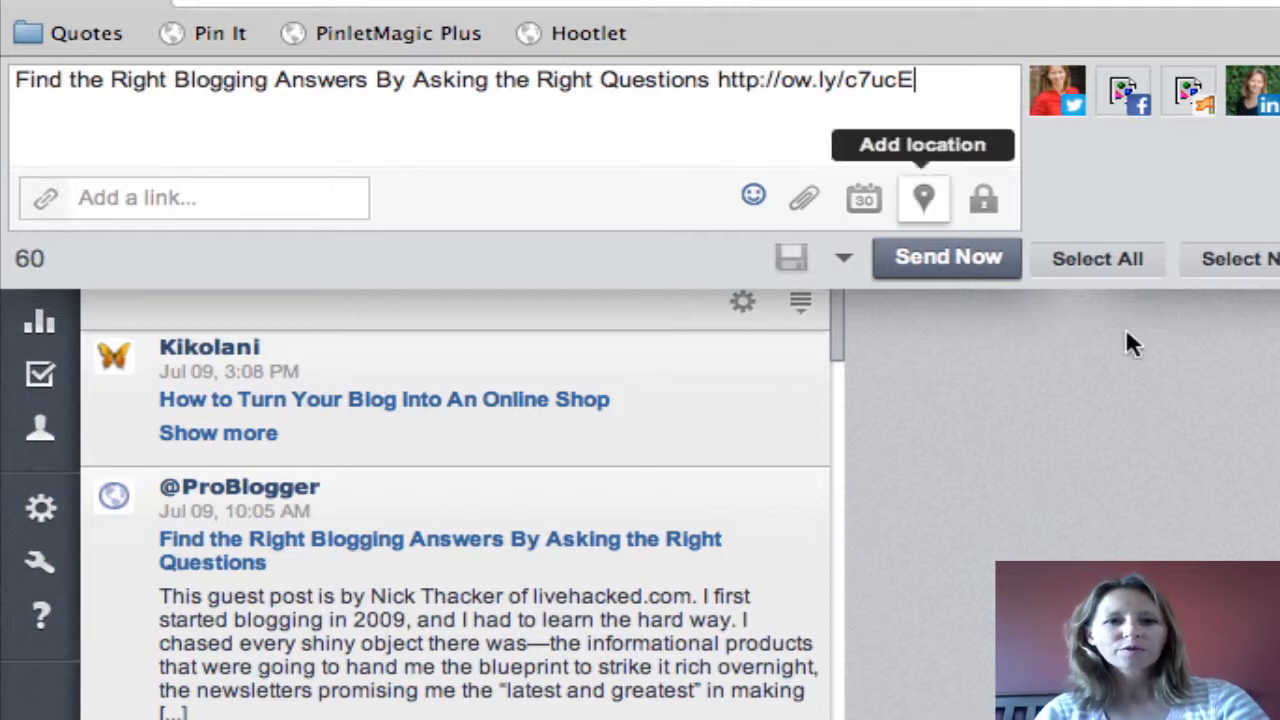
mouse_move(1130, 343)
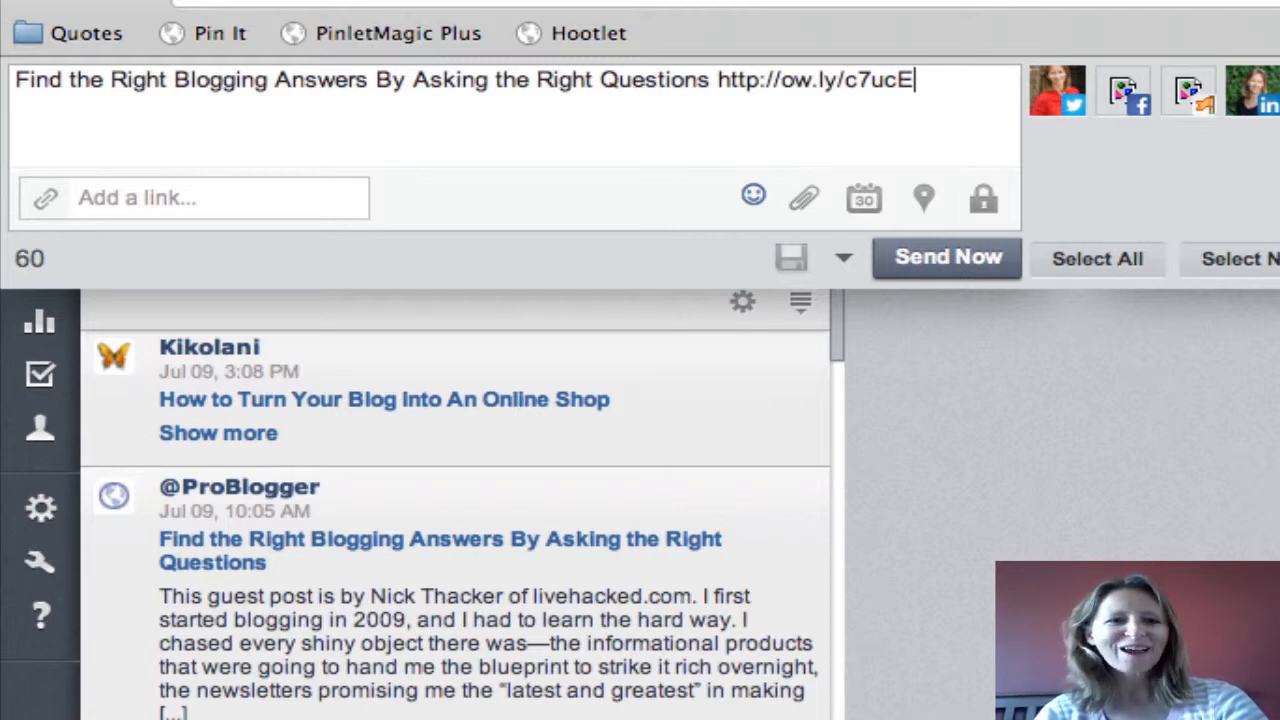